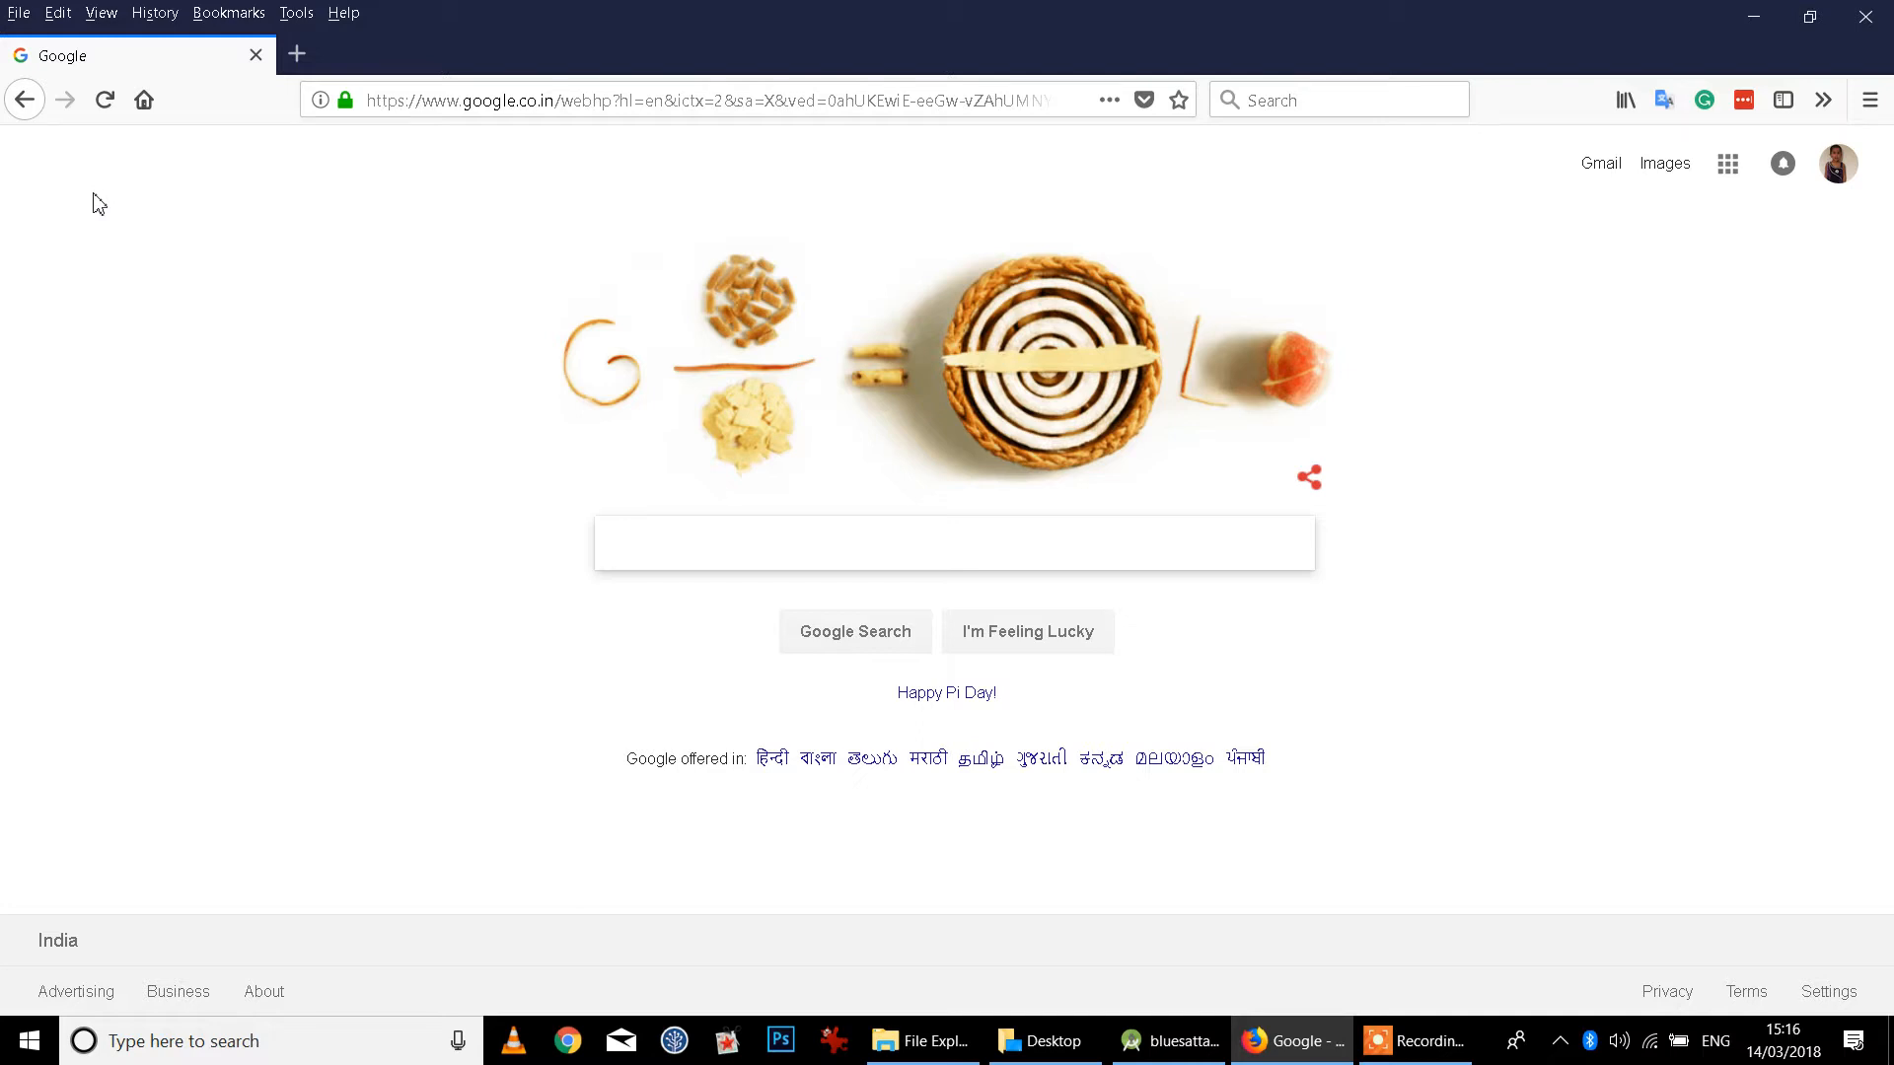
# Step: Search Google for 'android development', then edit the query to 'android application'
pyautogui.write('and')
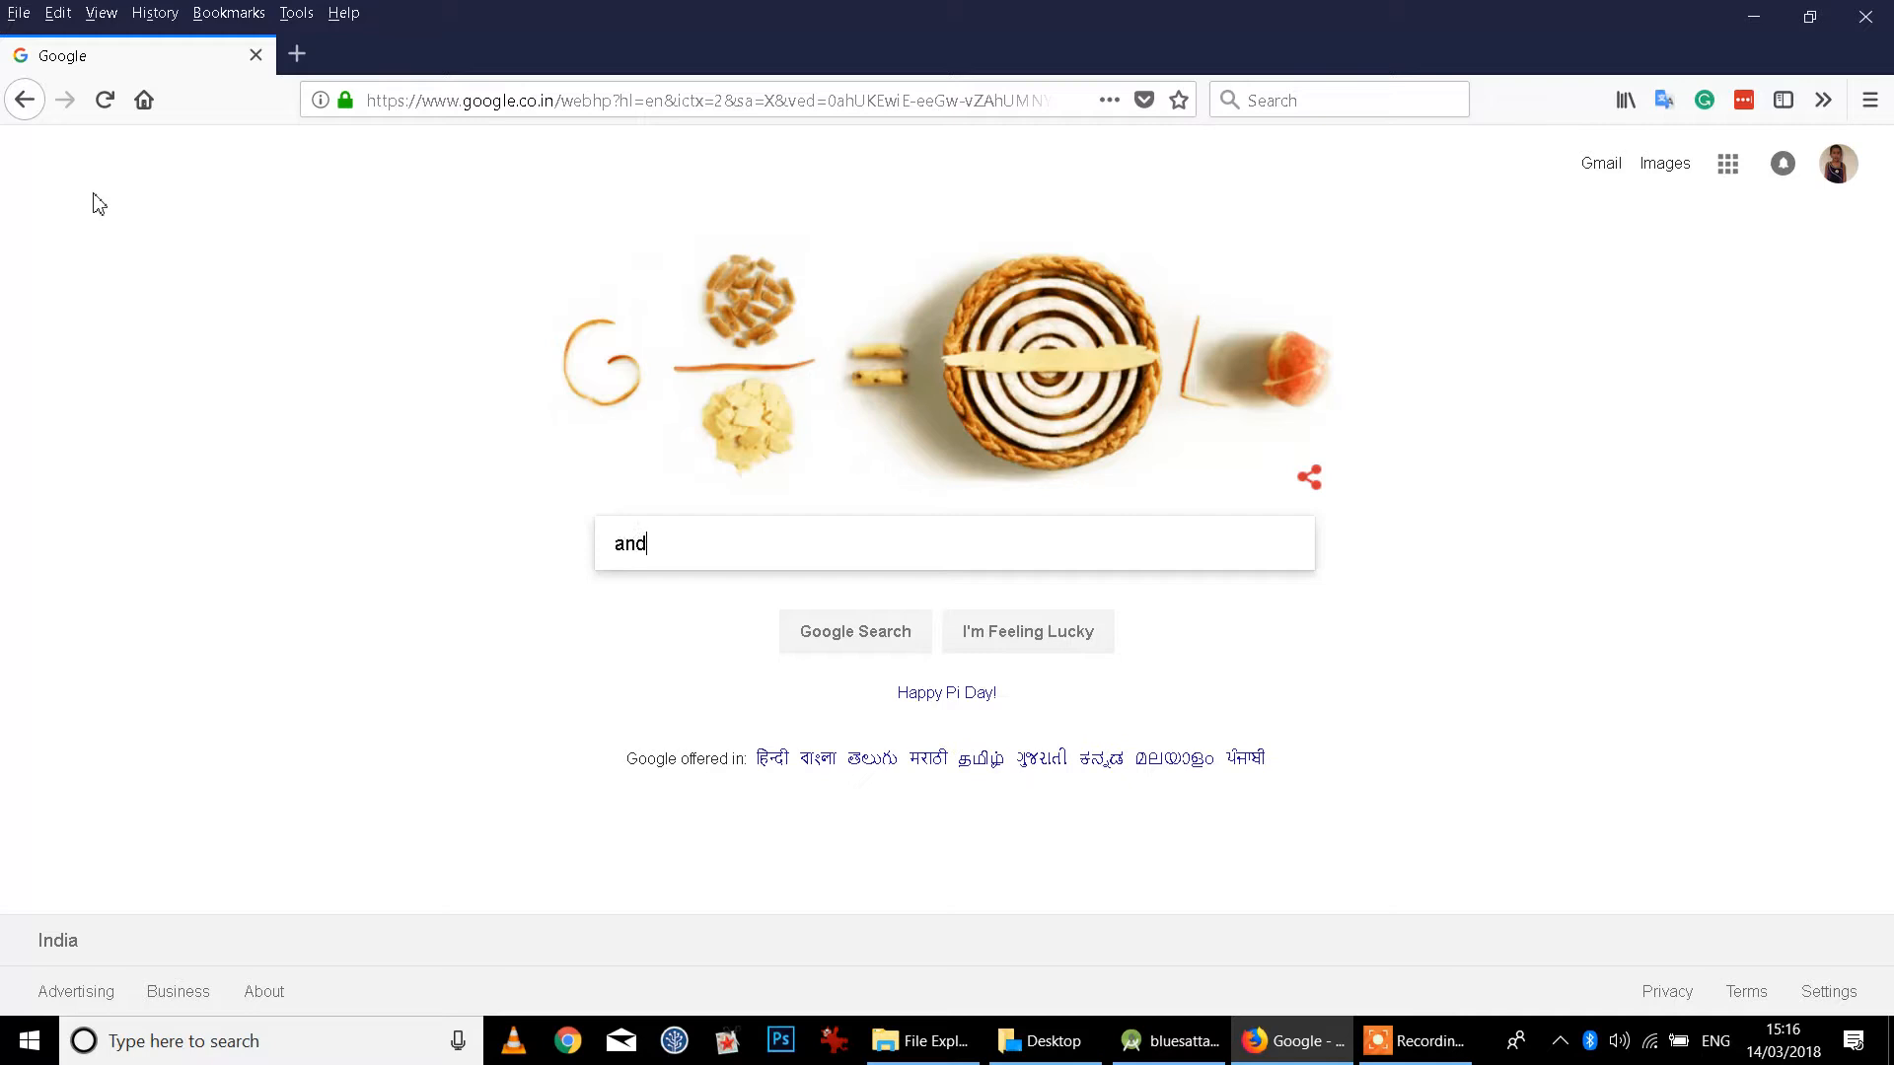
pyautogui.write('roid development')
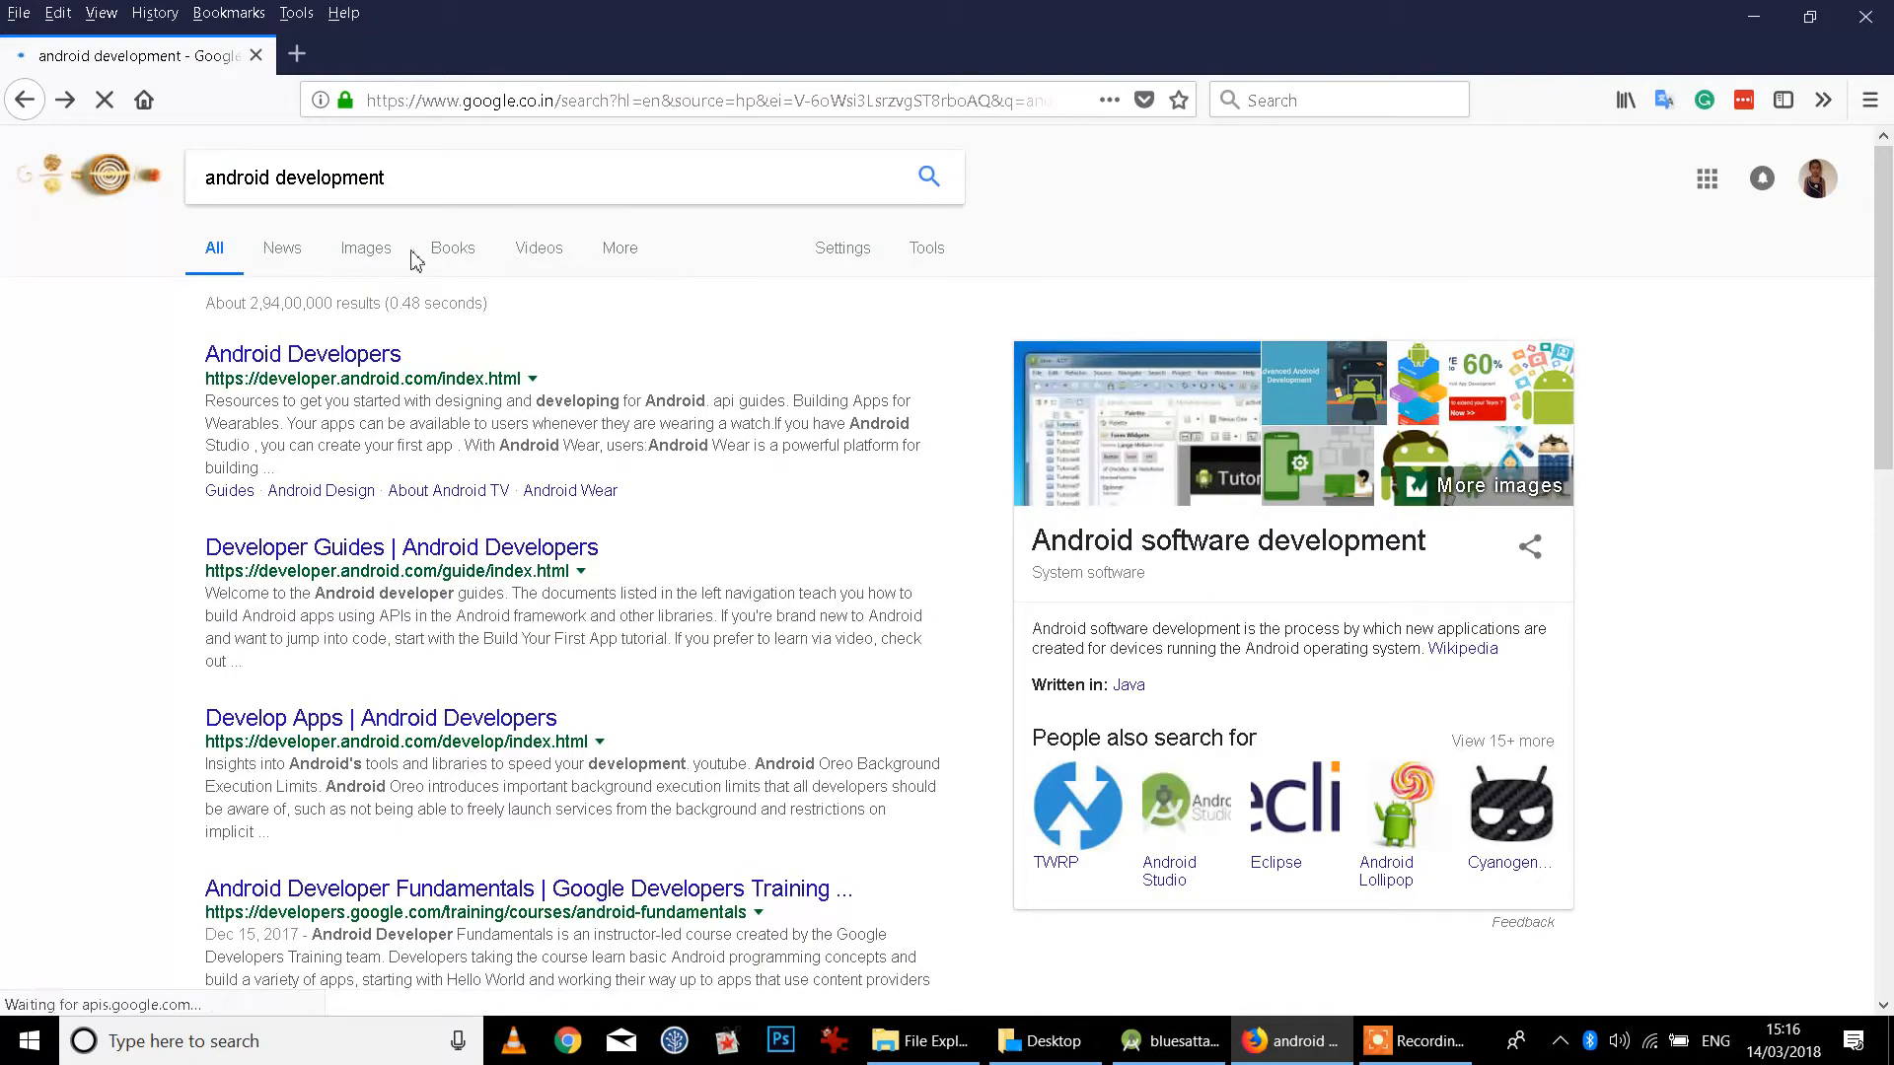
pyautogui.click(318, 178)
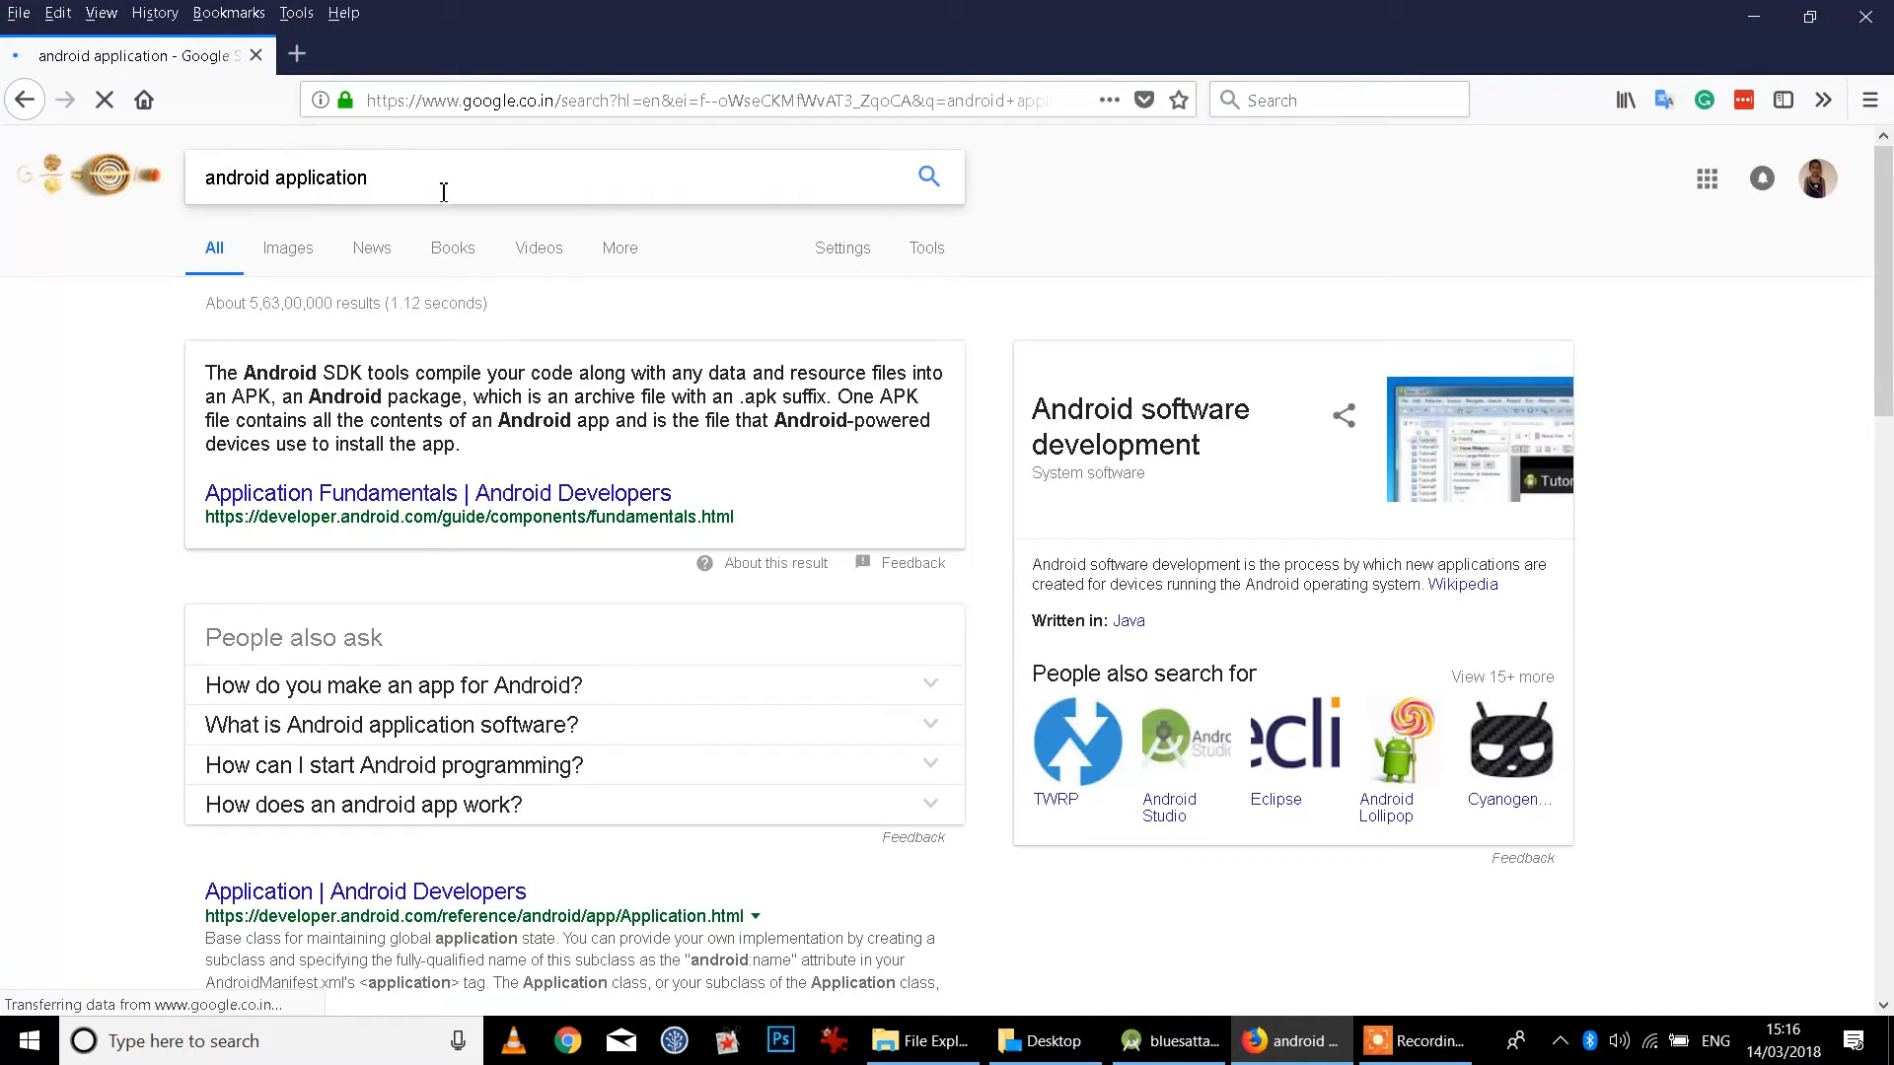
# Step: Search Google for 'playstore' and open the Google Play Store result
pyautogui.write('gl')
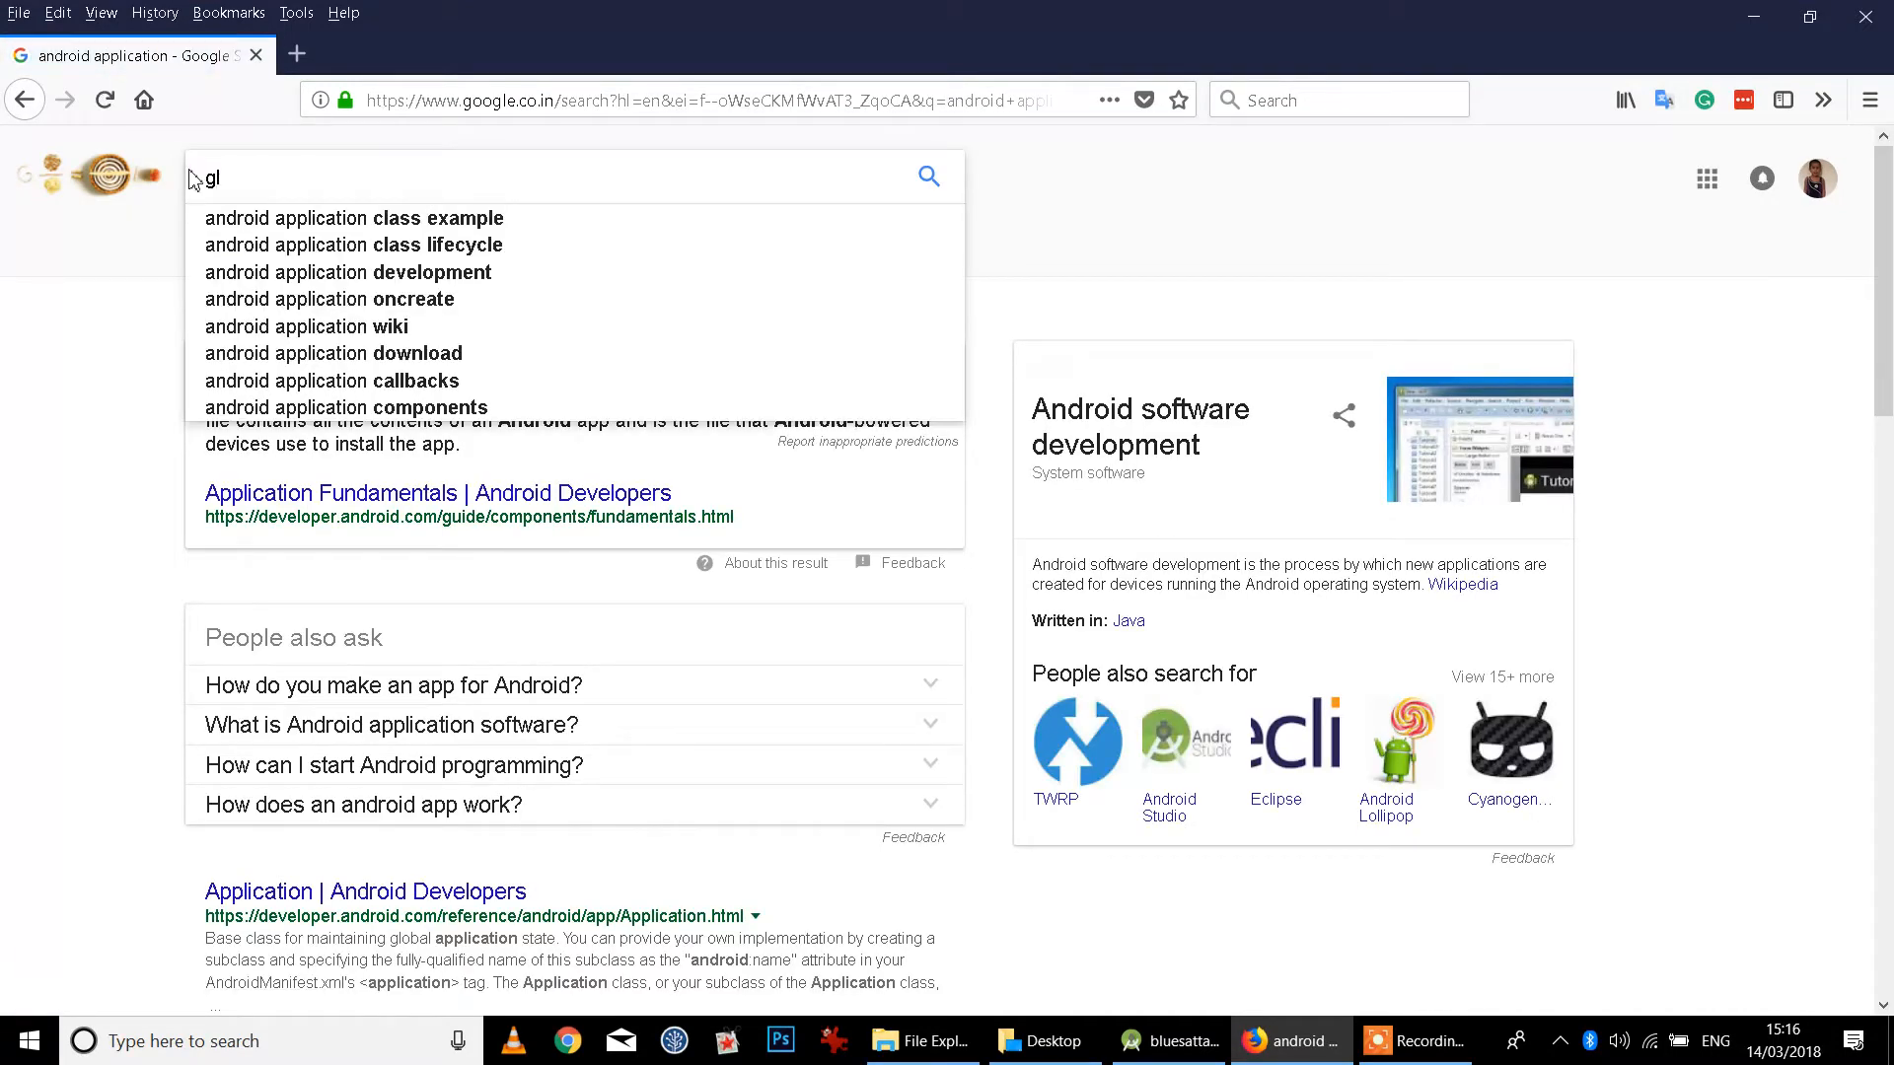
pyautogui.write('p')
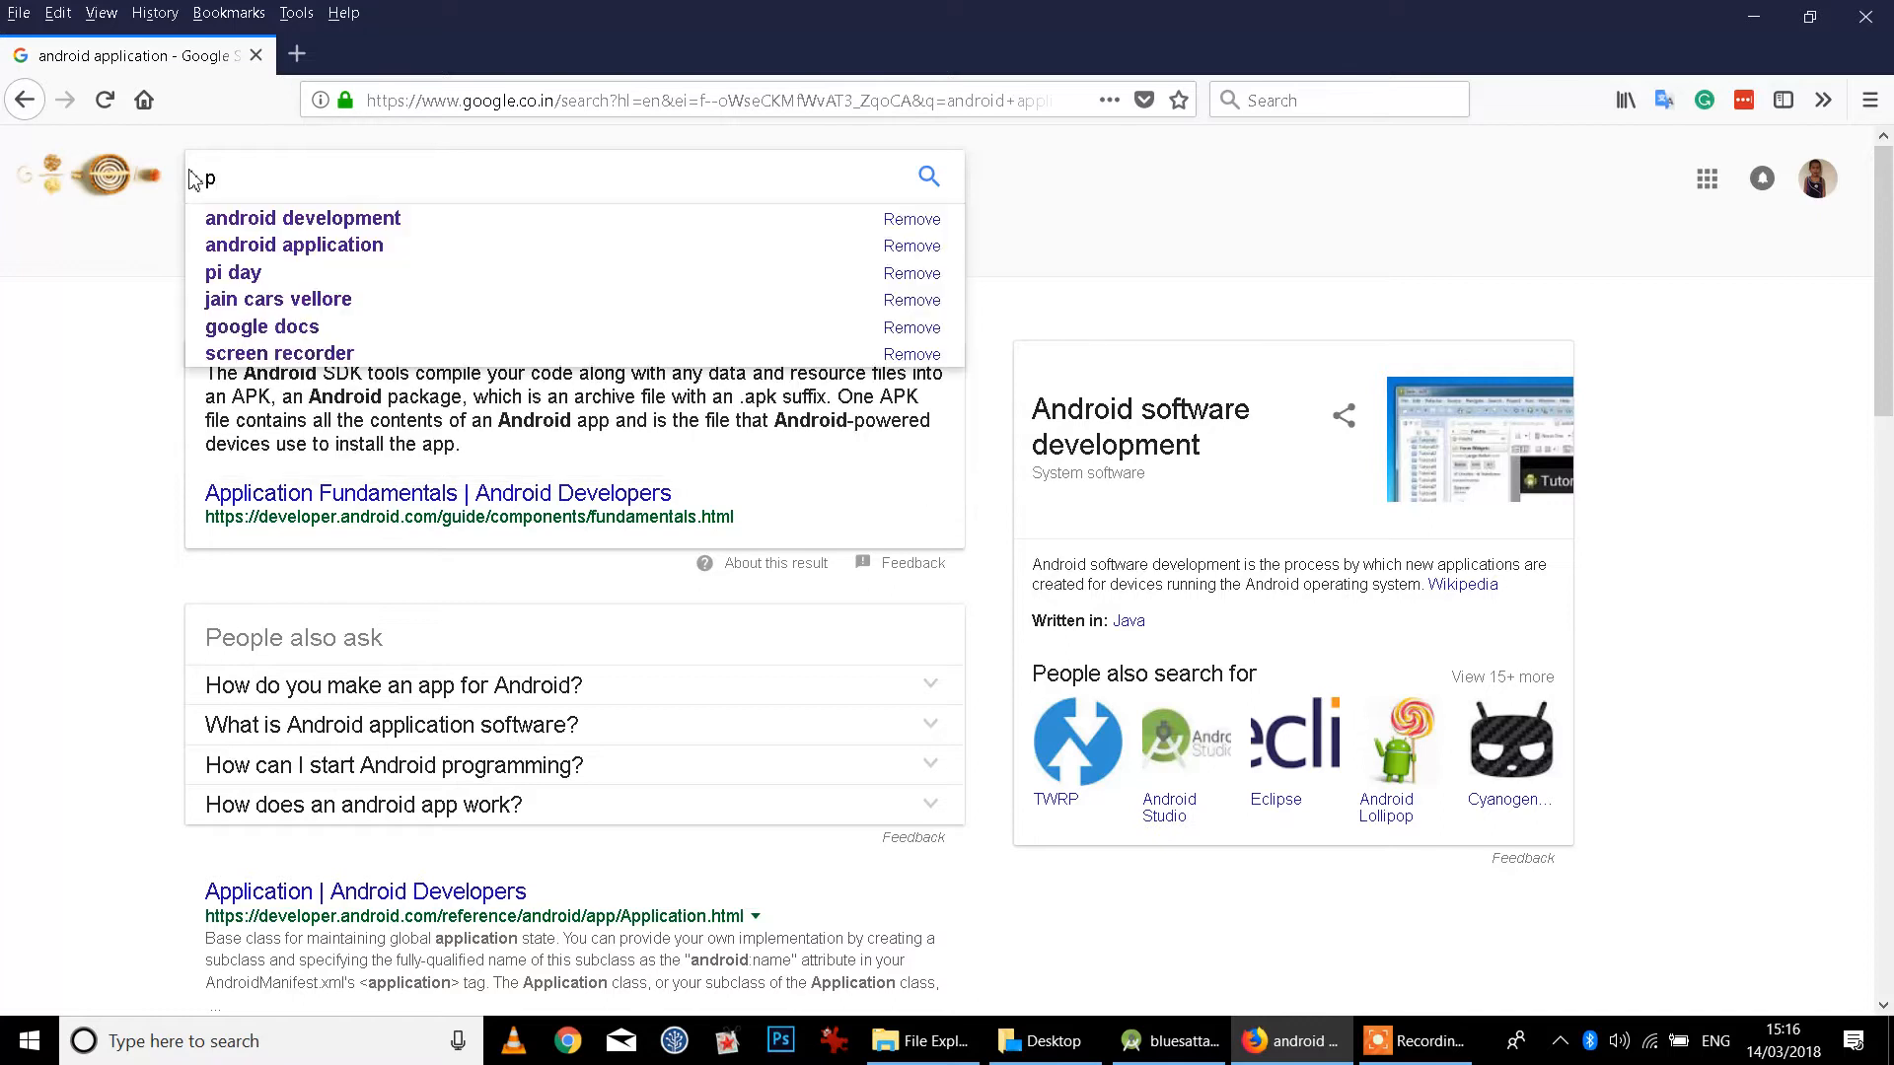
pyautogui.write('laystore')
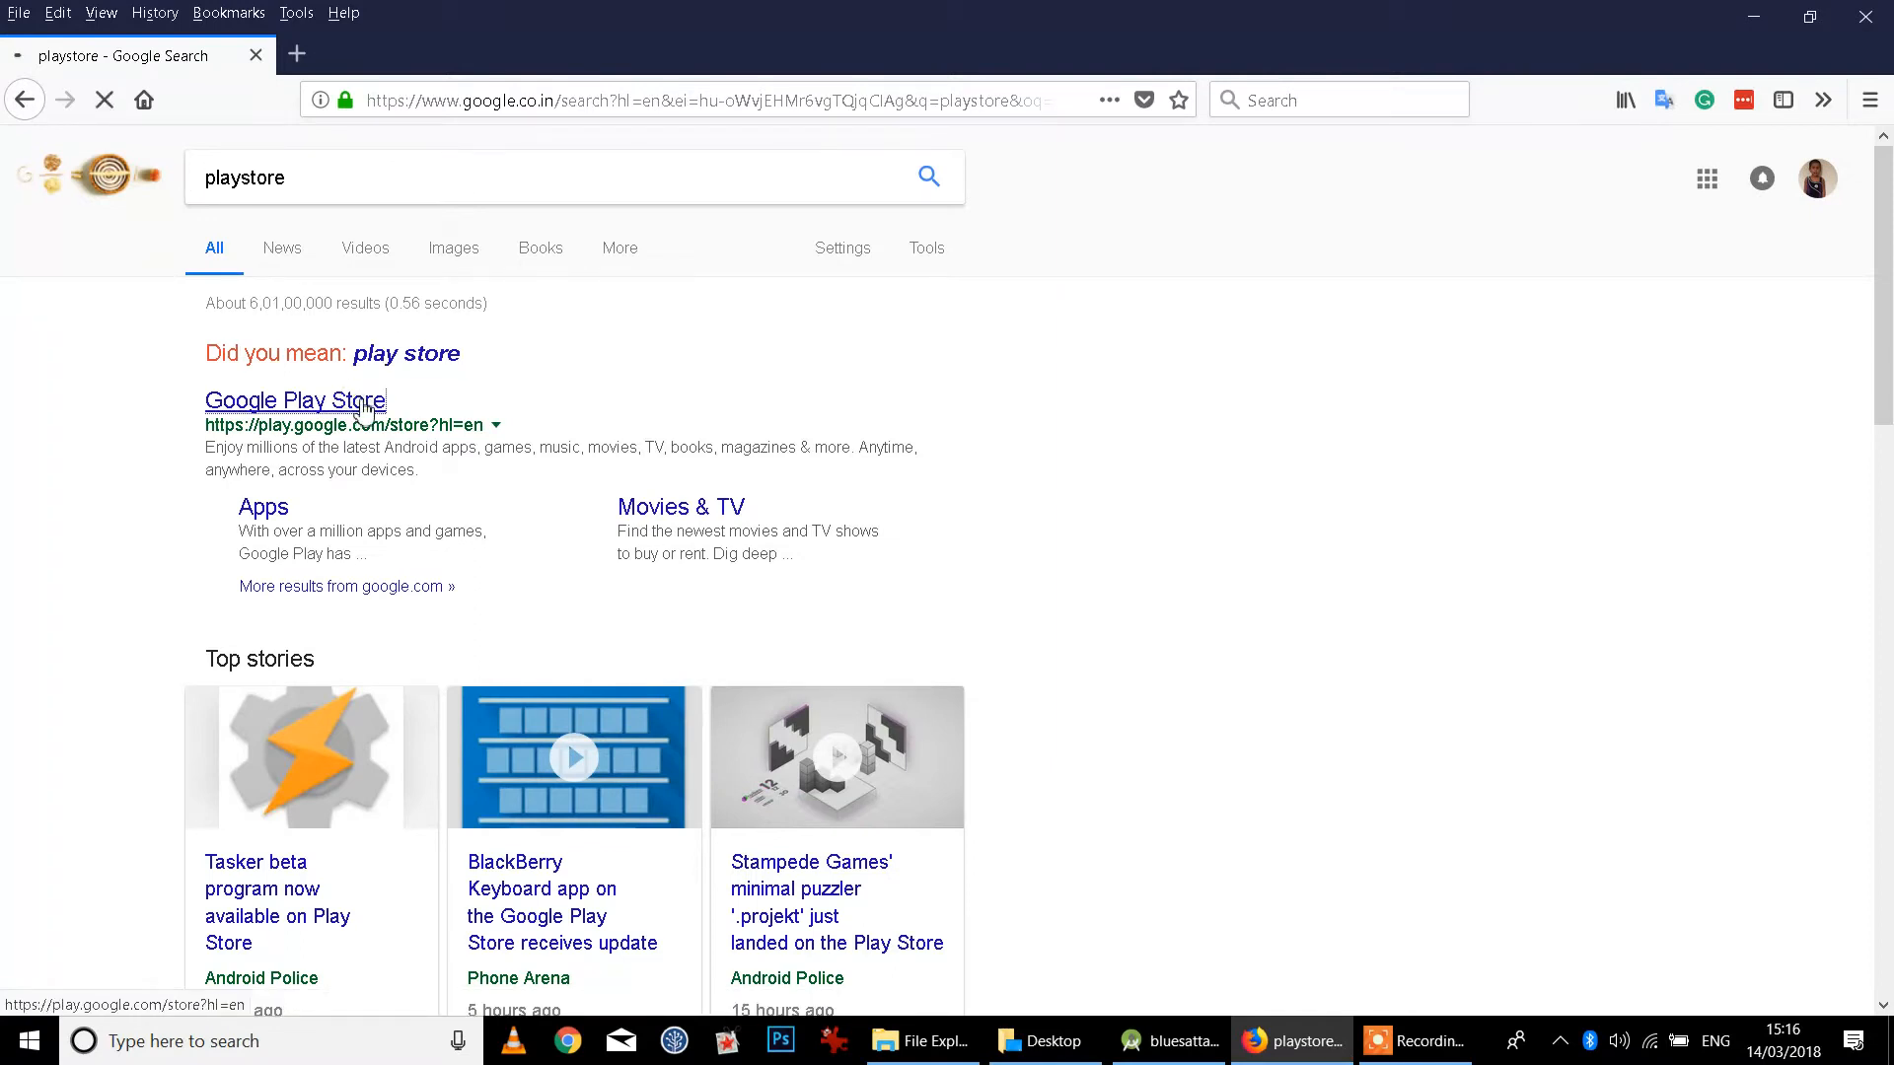
pyautogui.click(294, 401)
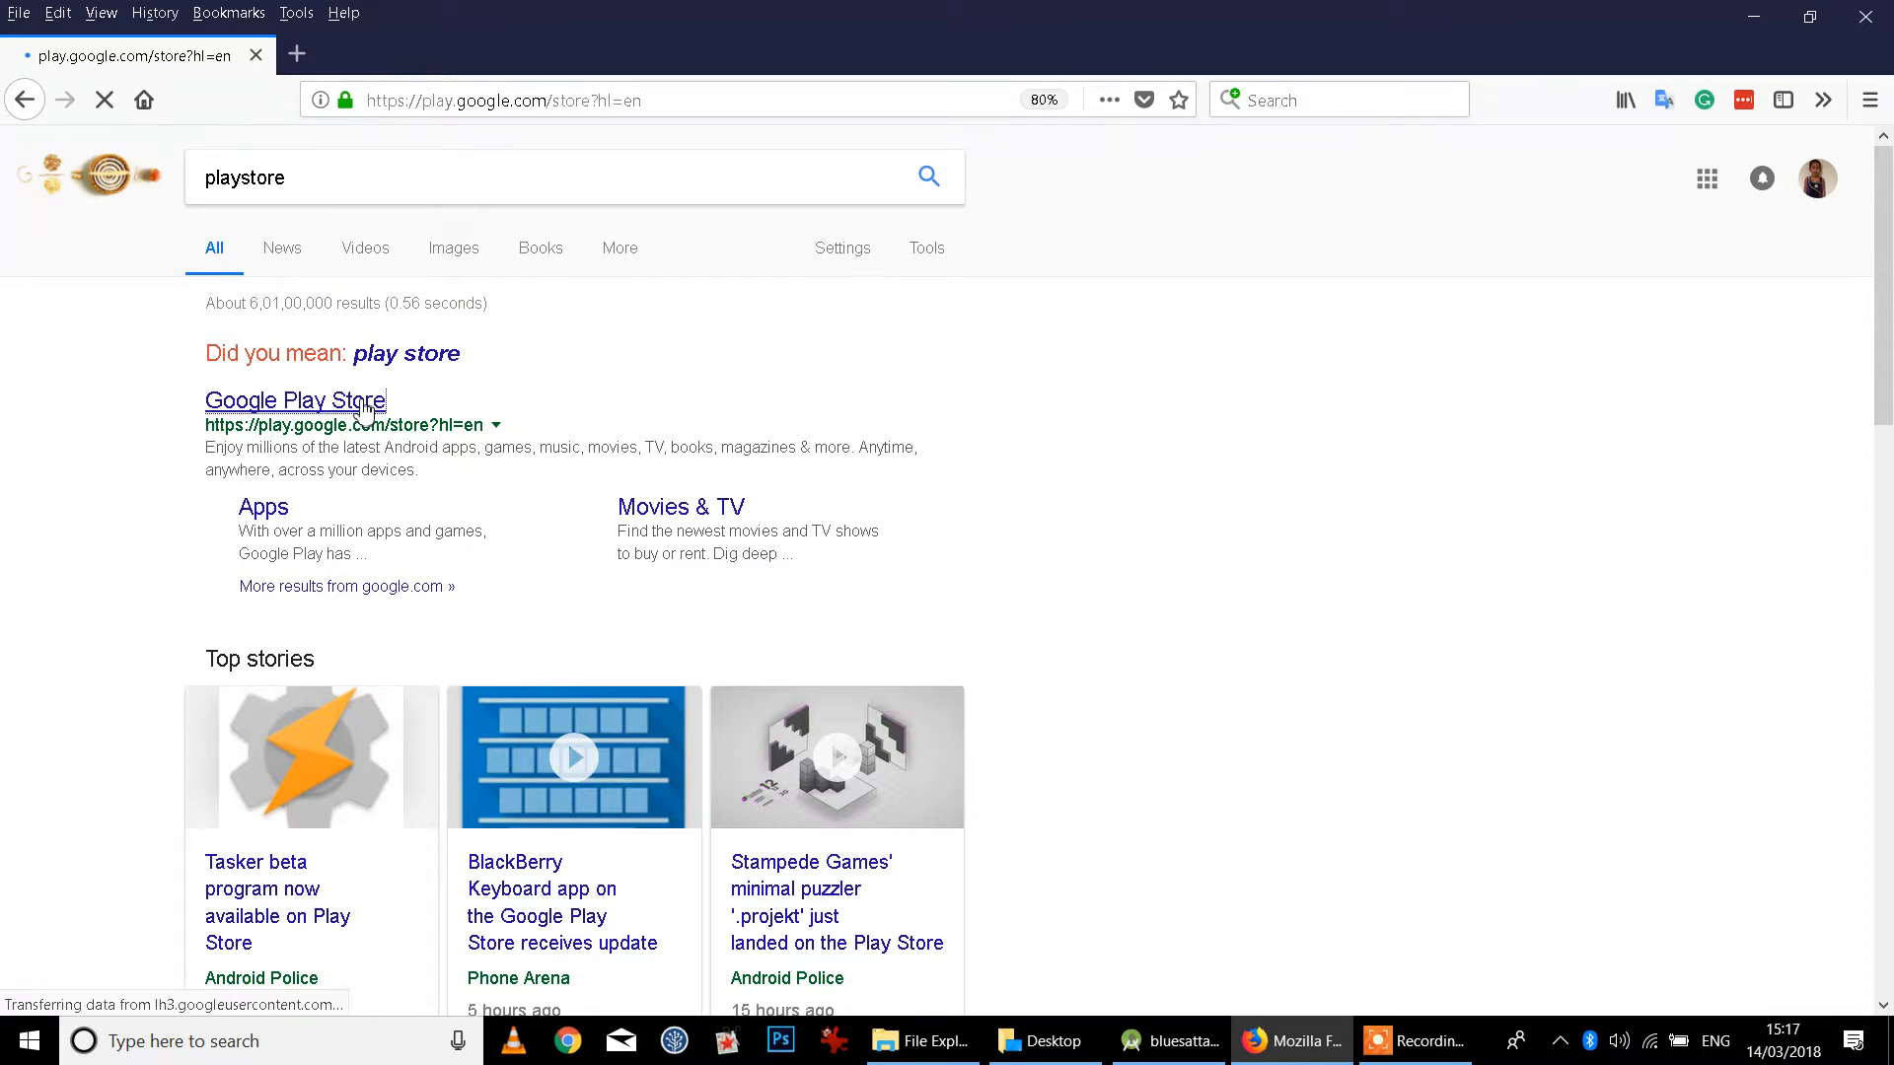
# Step: Browse the Google Play home page through the New Release Hit Films, ebook and music rows
pyautogui.click(292, 400)
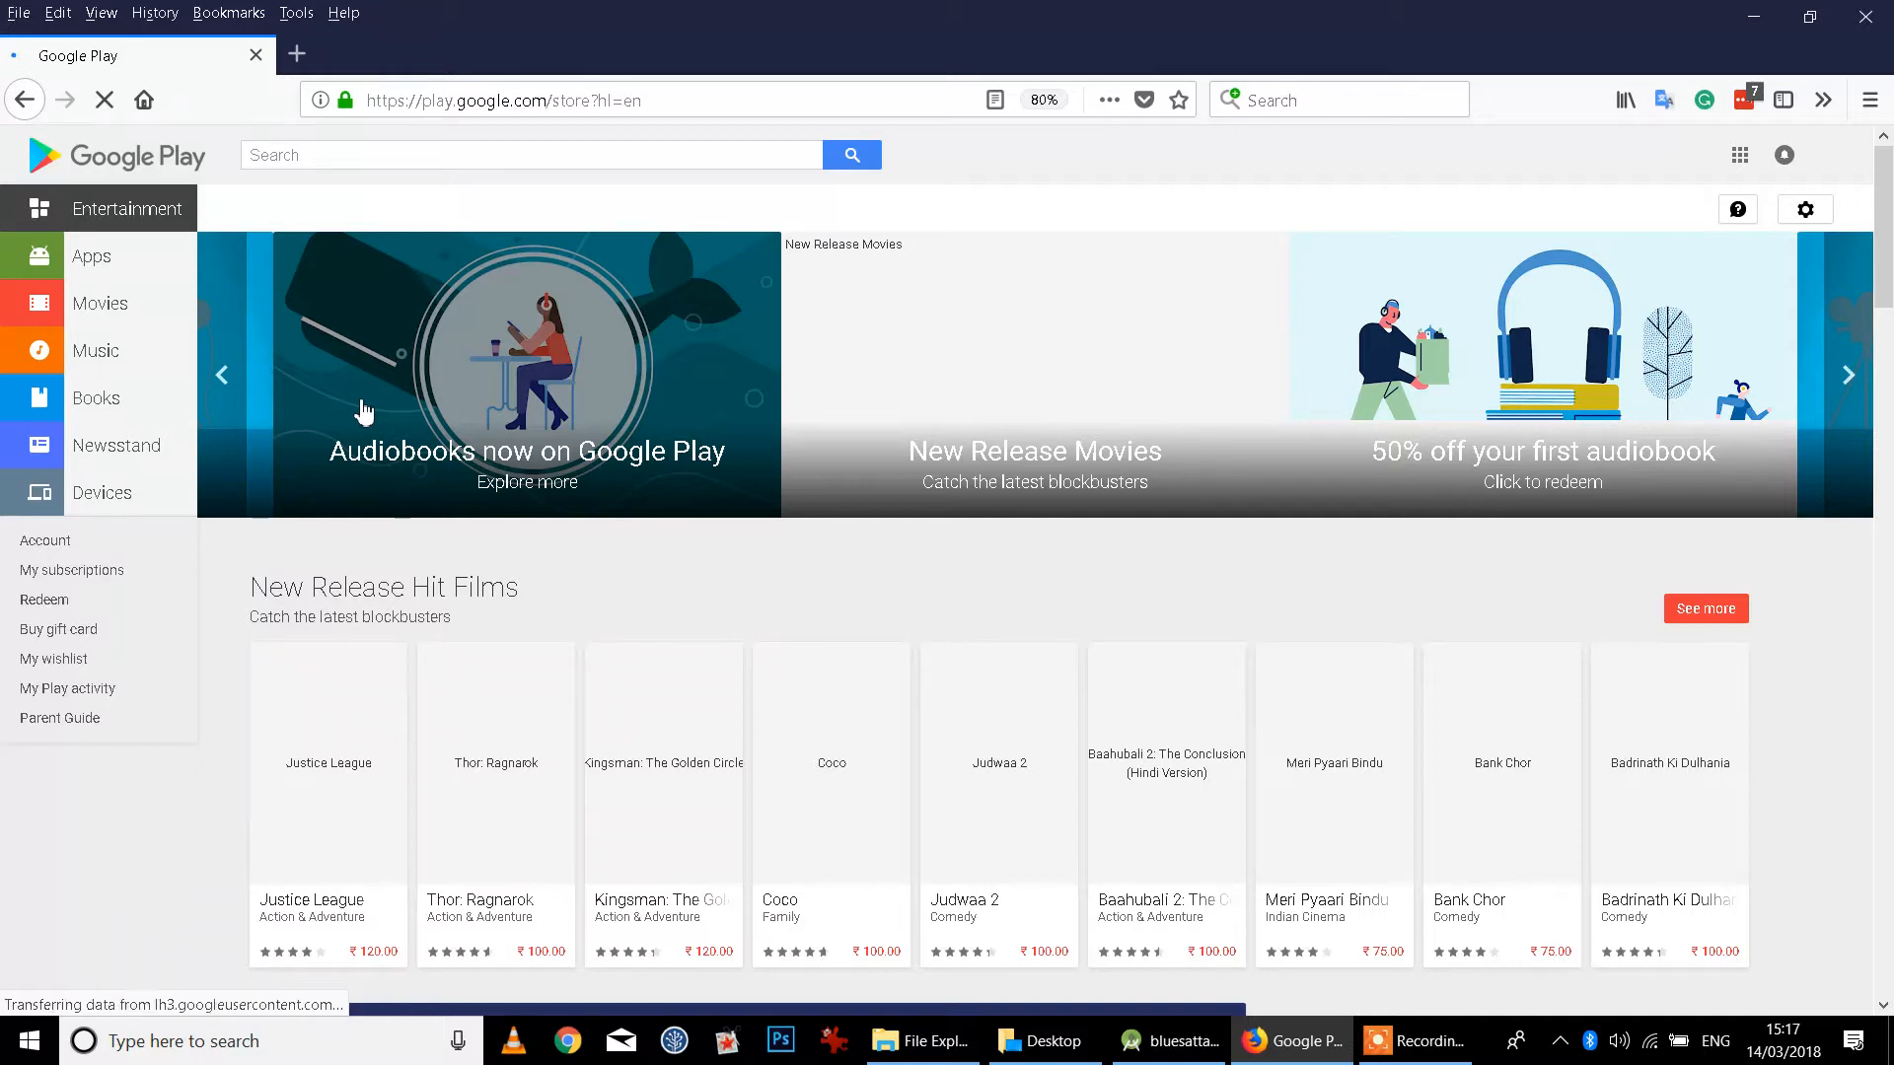
pyautogui.scroll(-3)
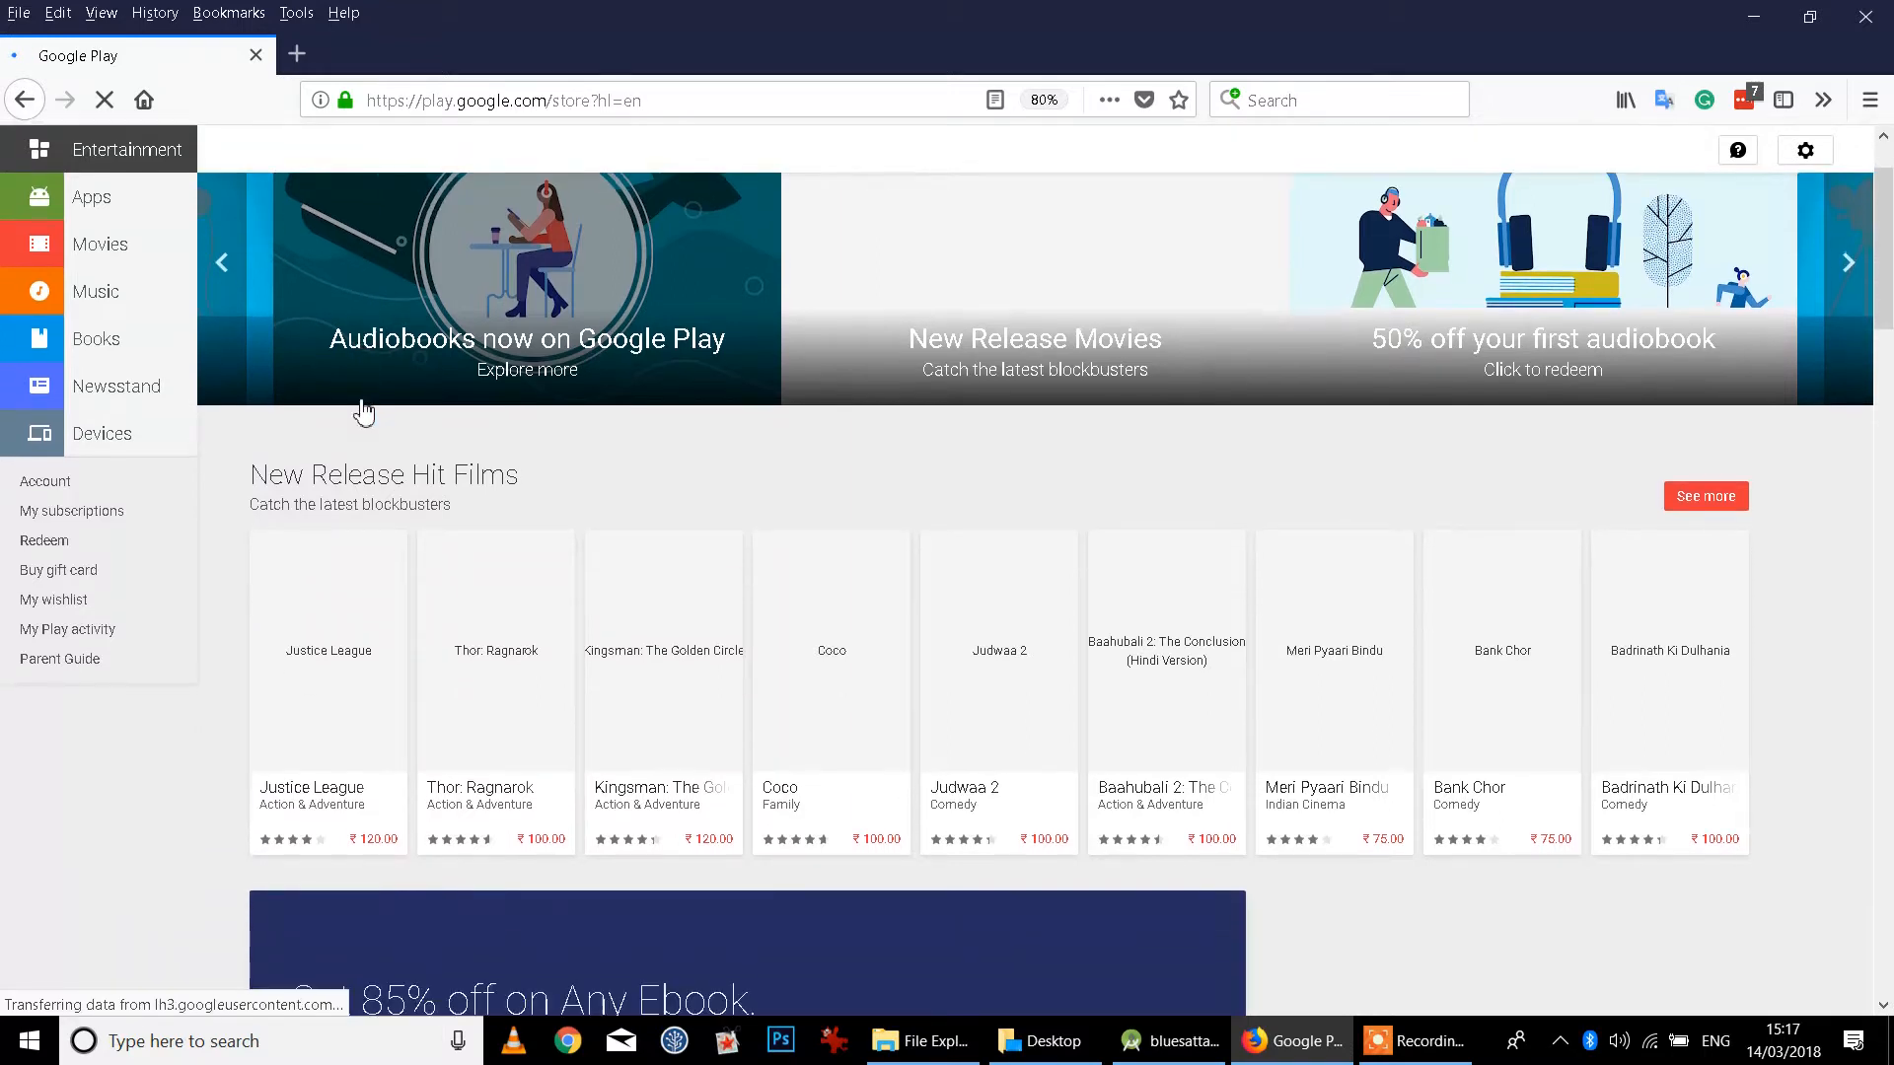
pyautogui.scroll(-3)
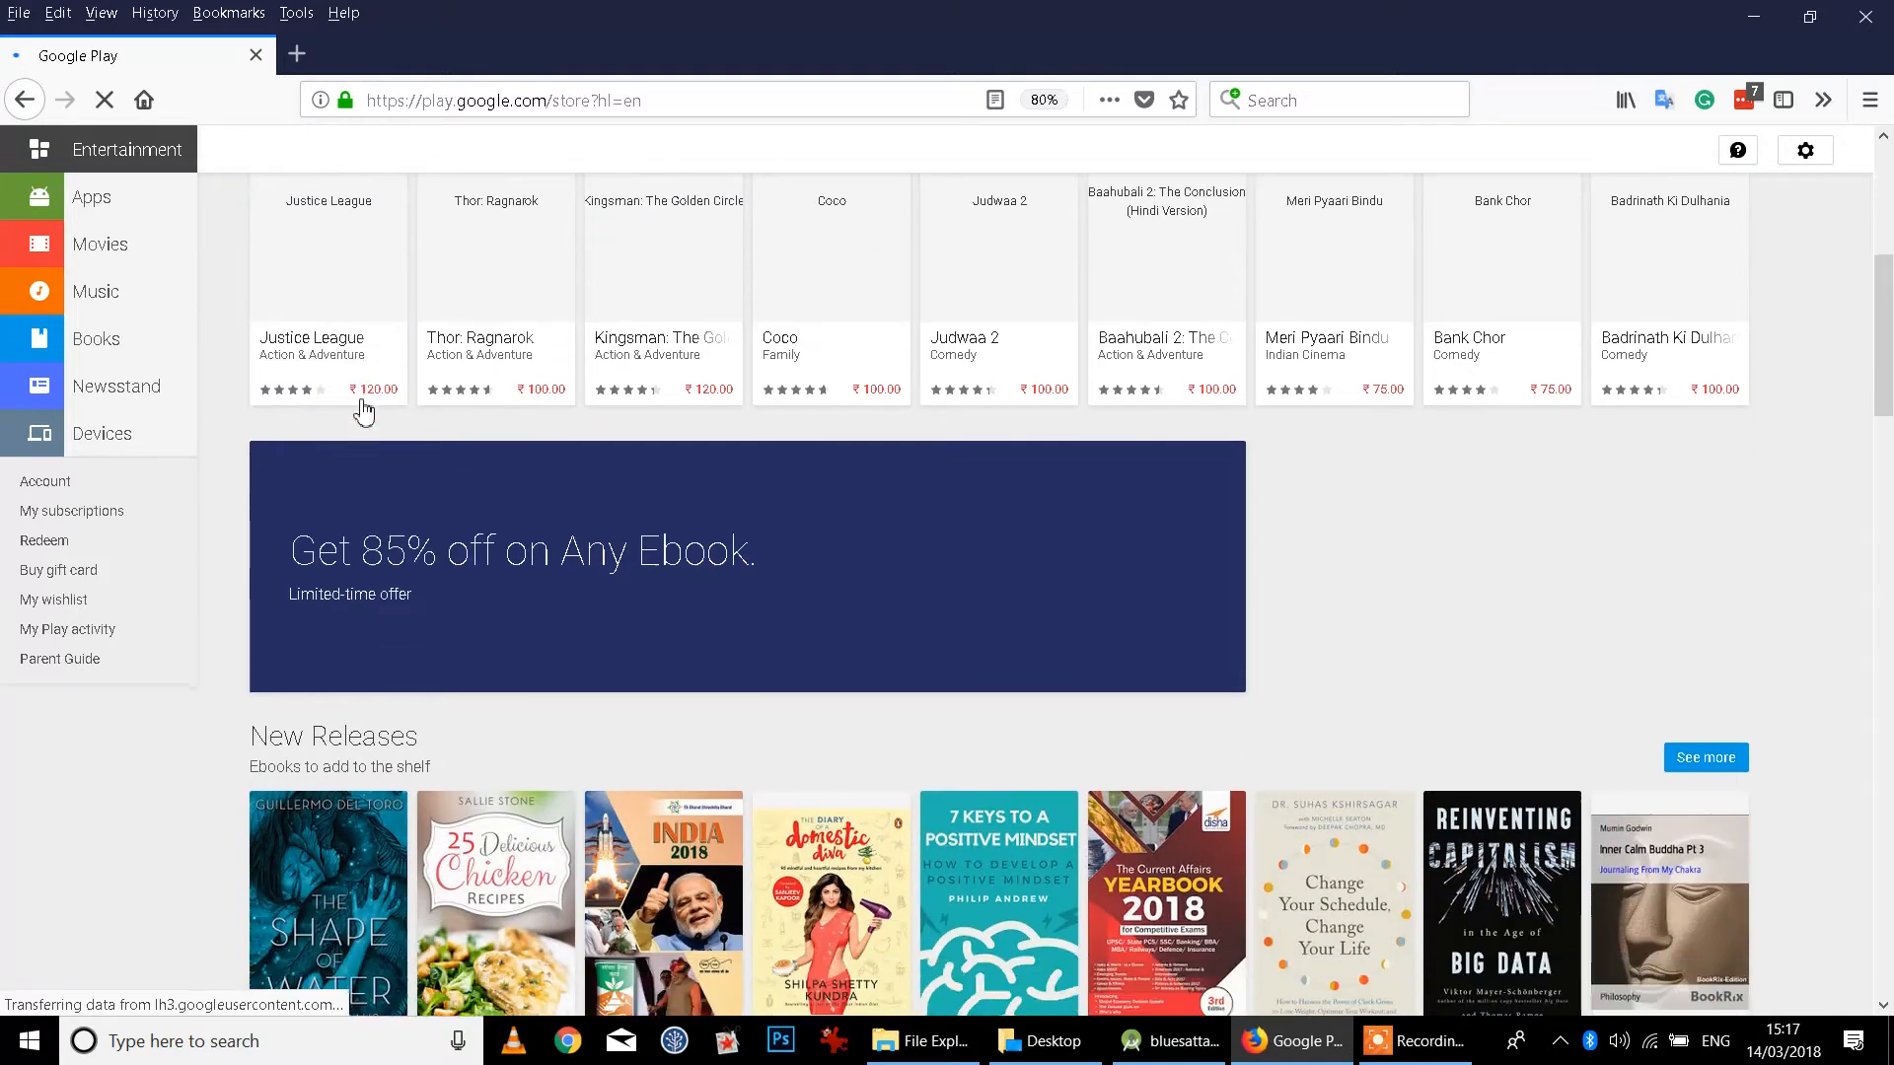
pyautogui.scroll(-3)
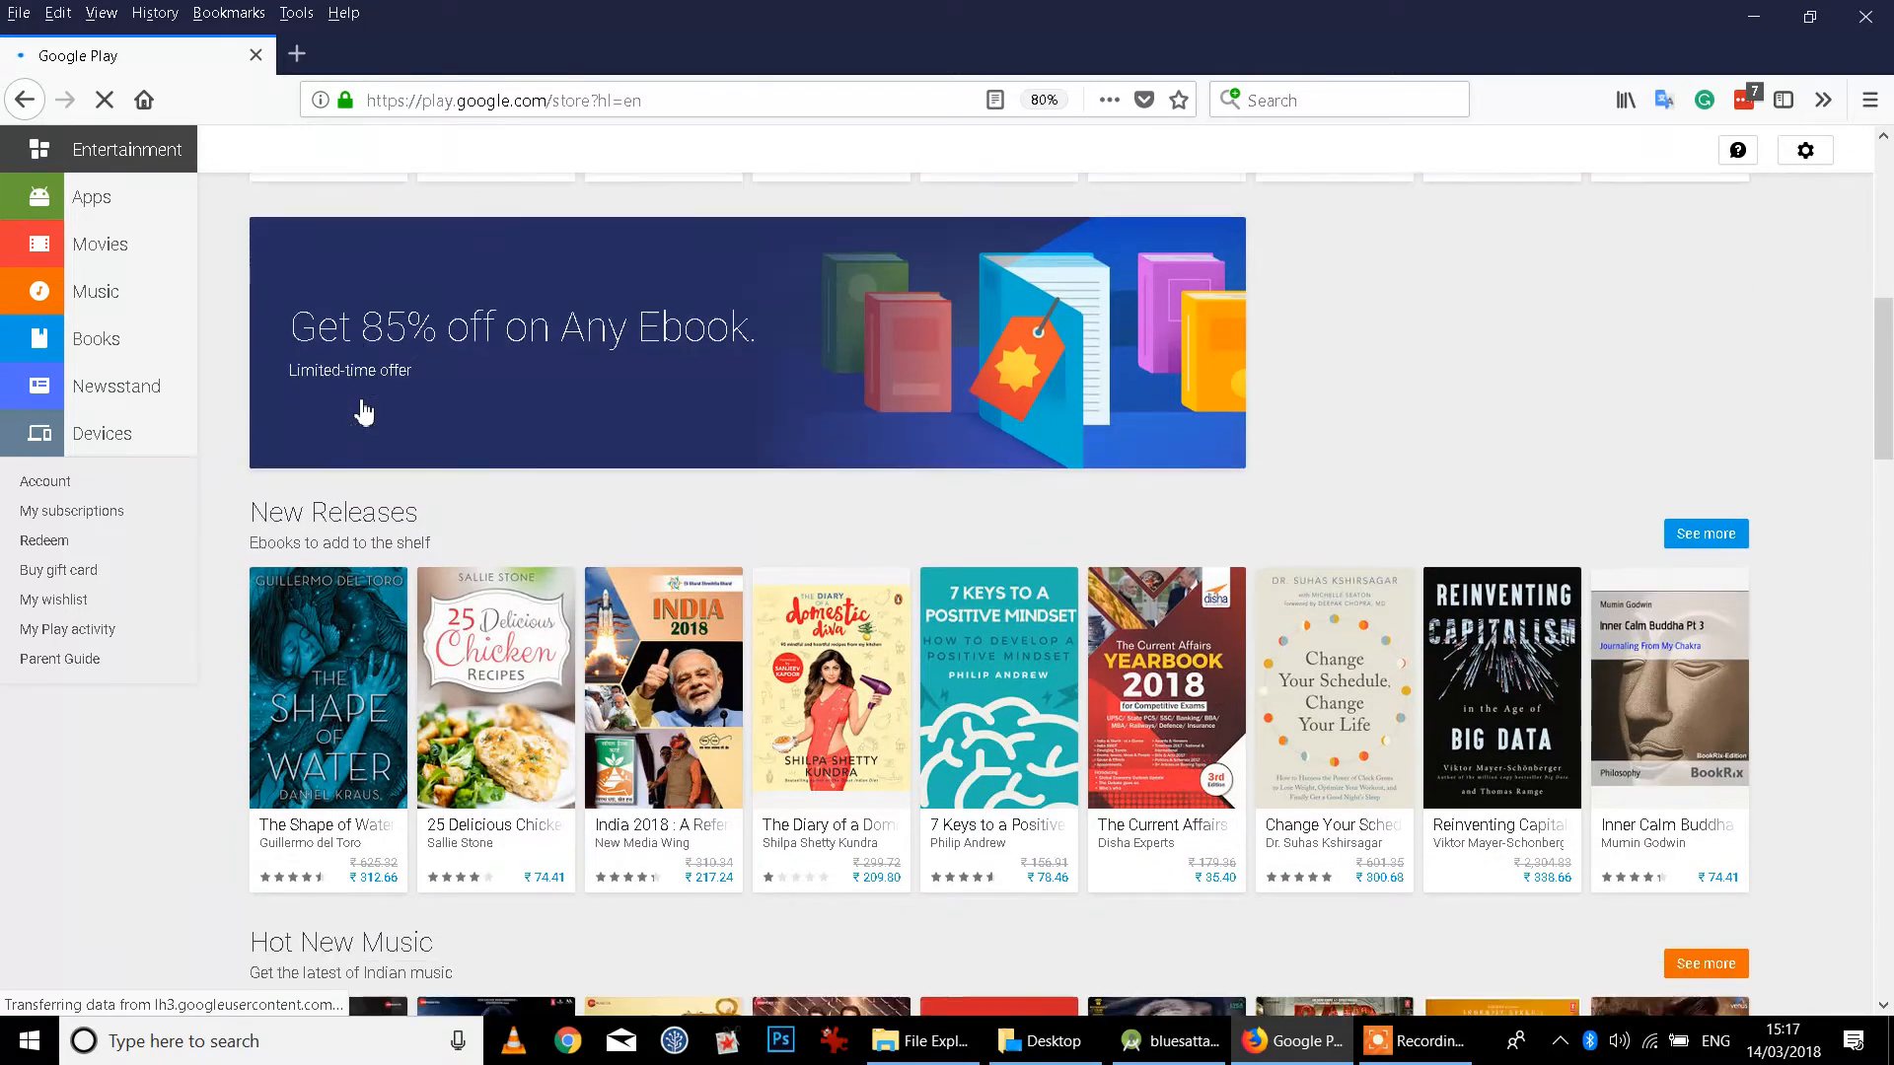
pyautogui.scroll(-3)
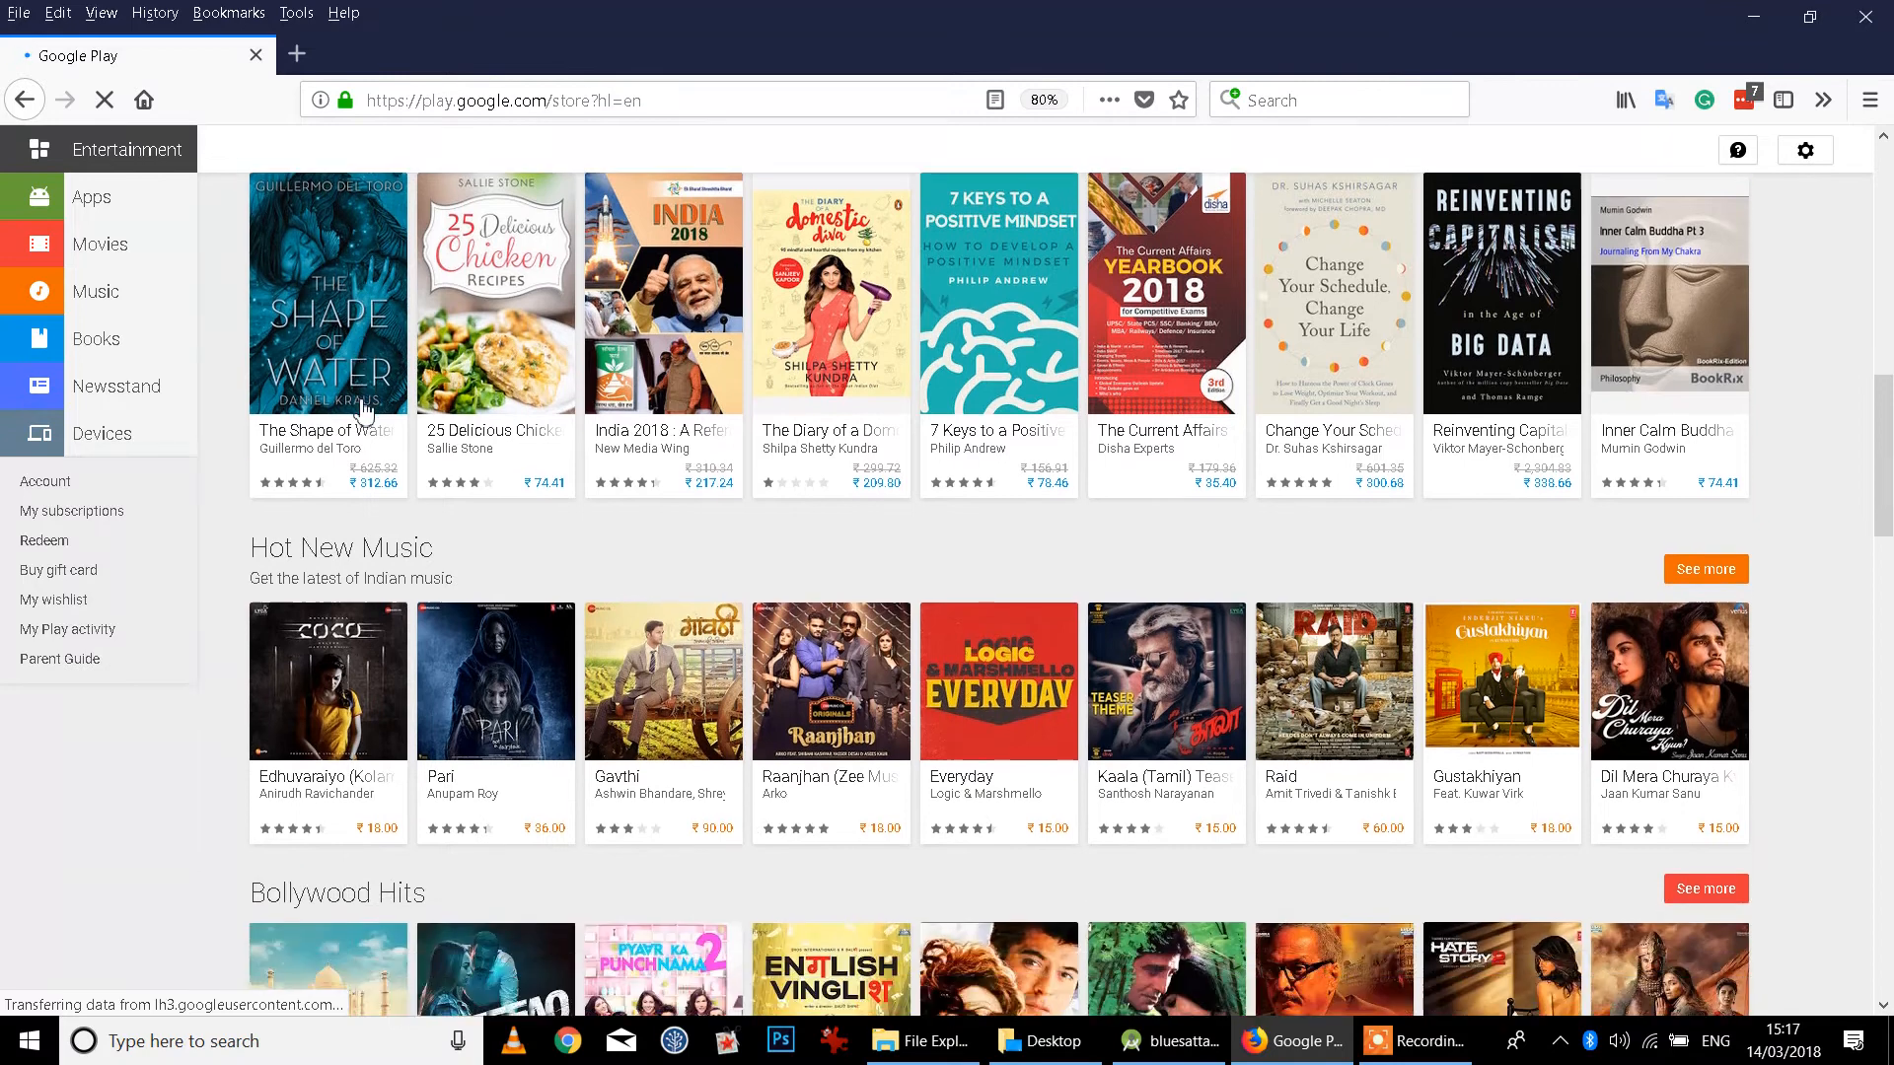
pyautogui.scroll(-3)
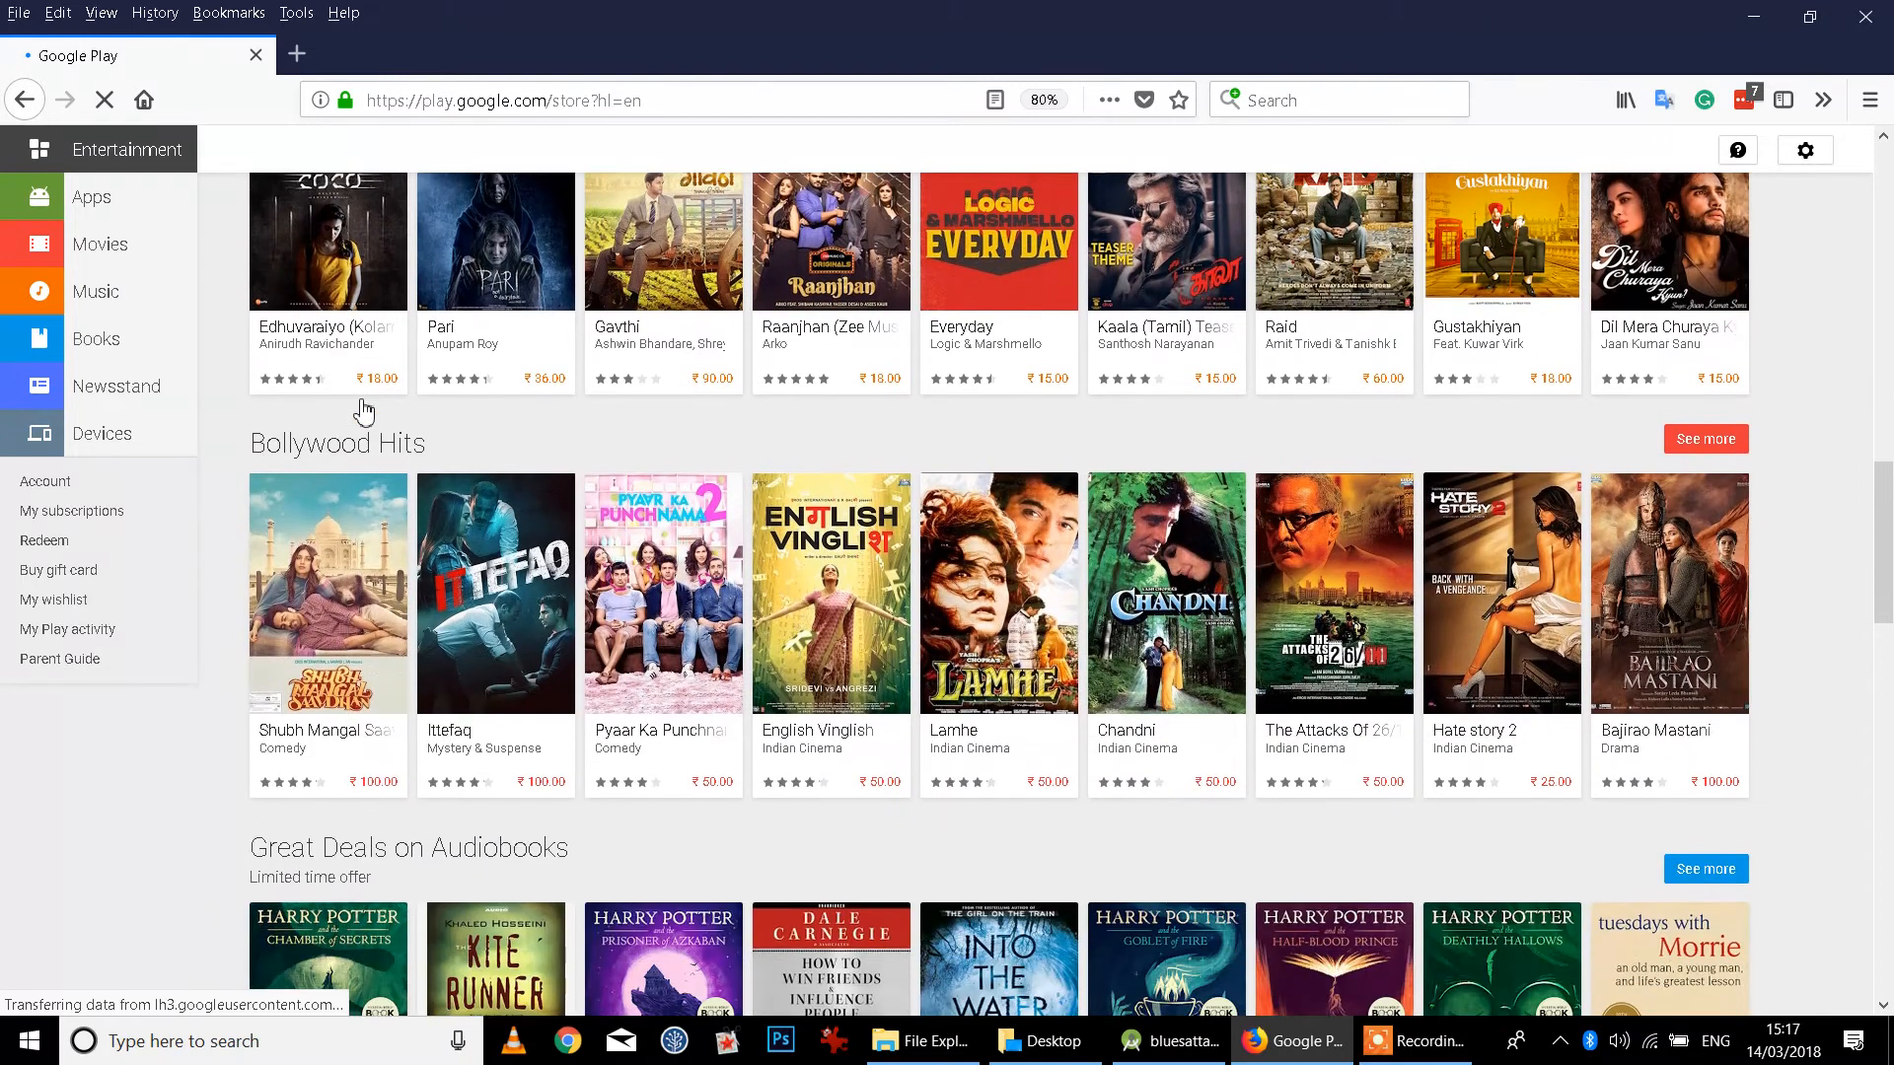
pyautogui.scroll(3)
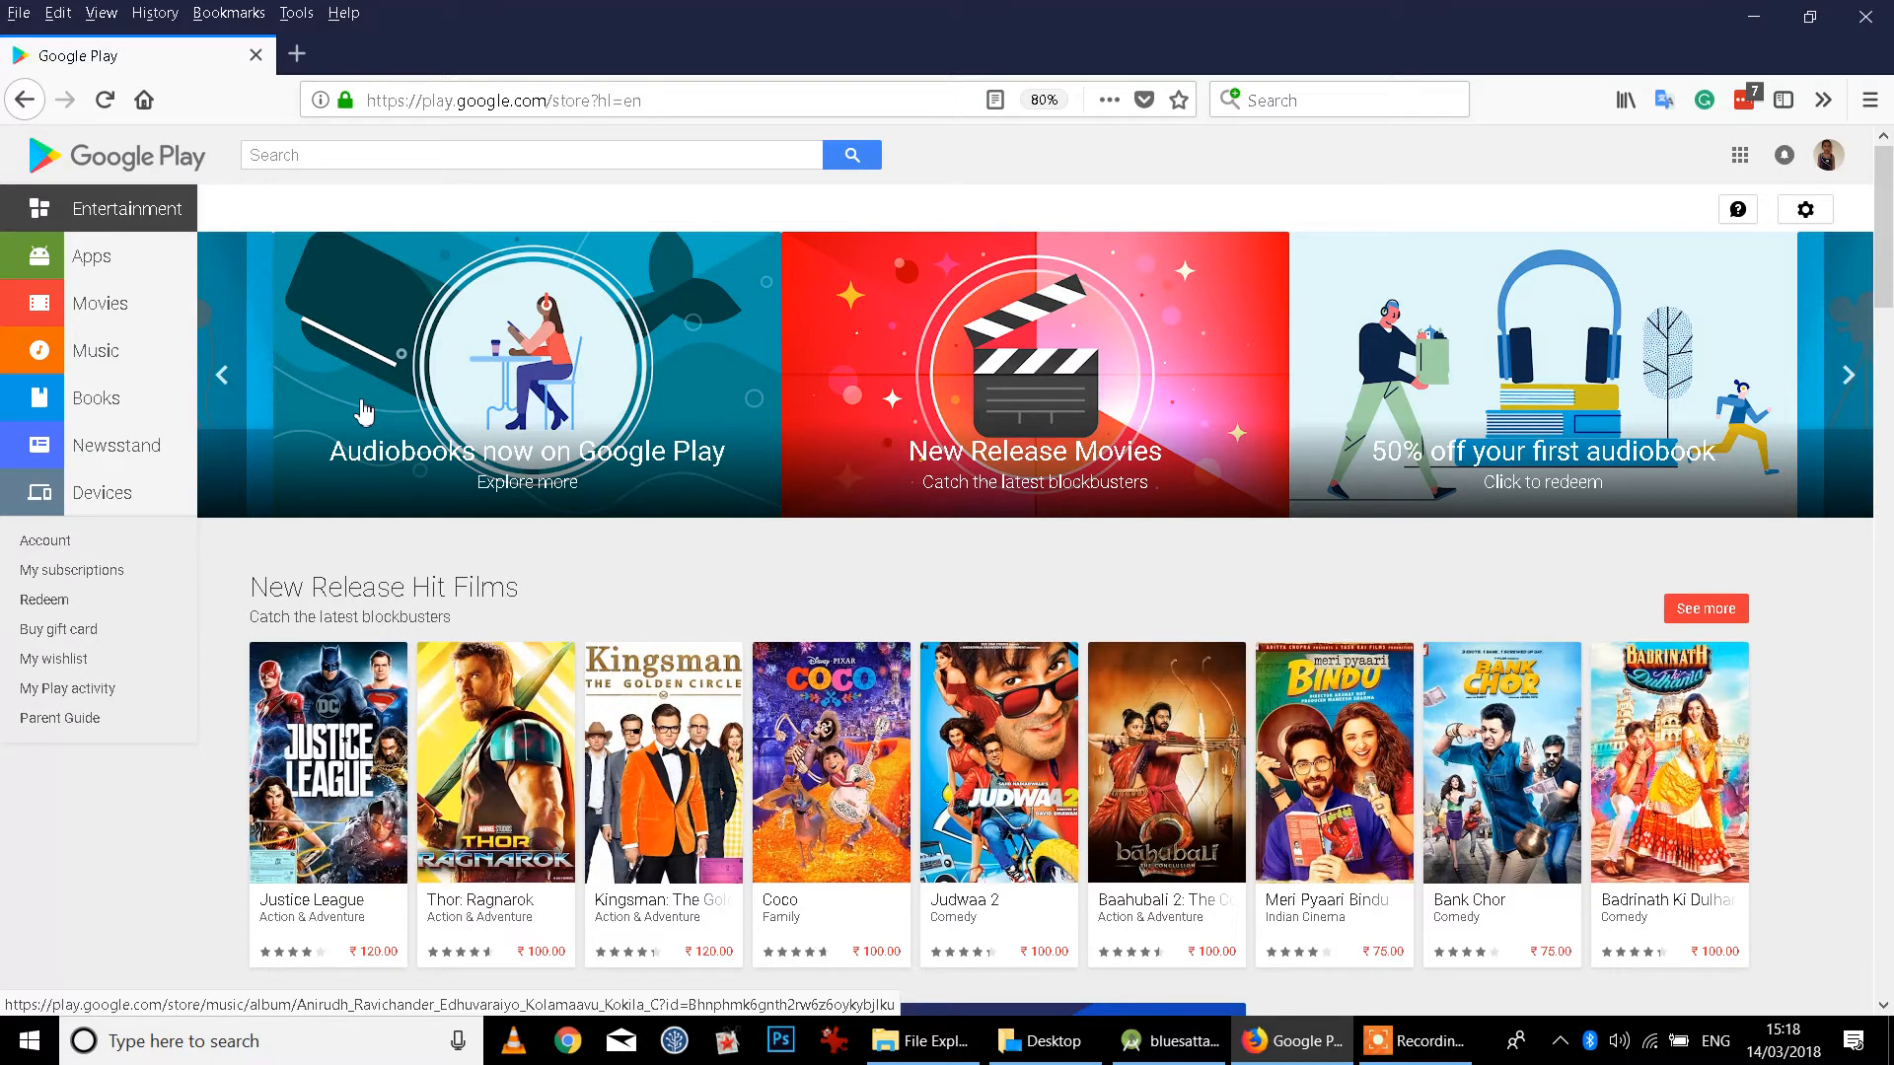
pyautogui.moveTo(1036, 724)
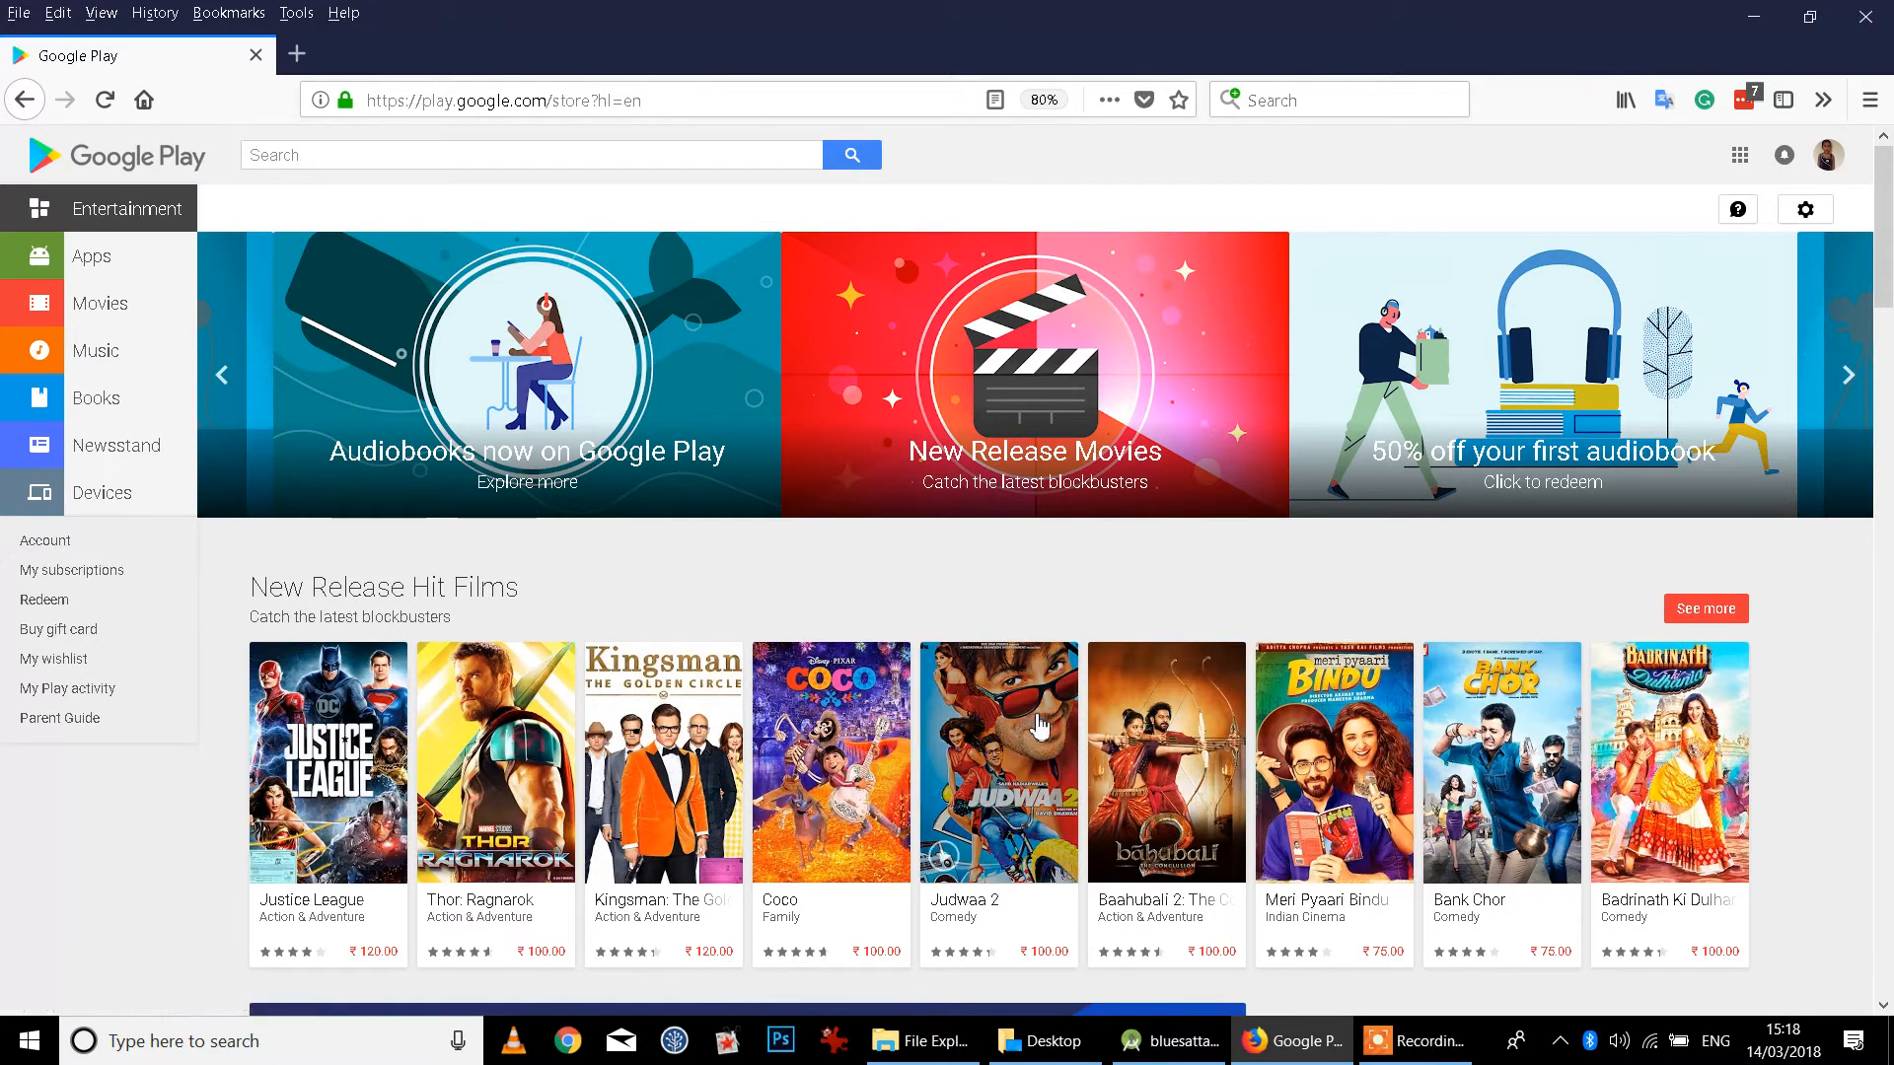
pyautogui.moveTo(1038, 724)
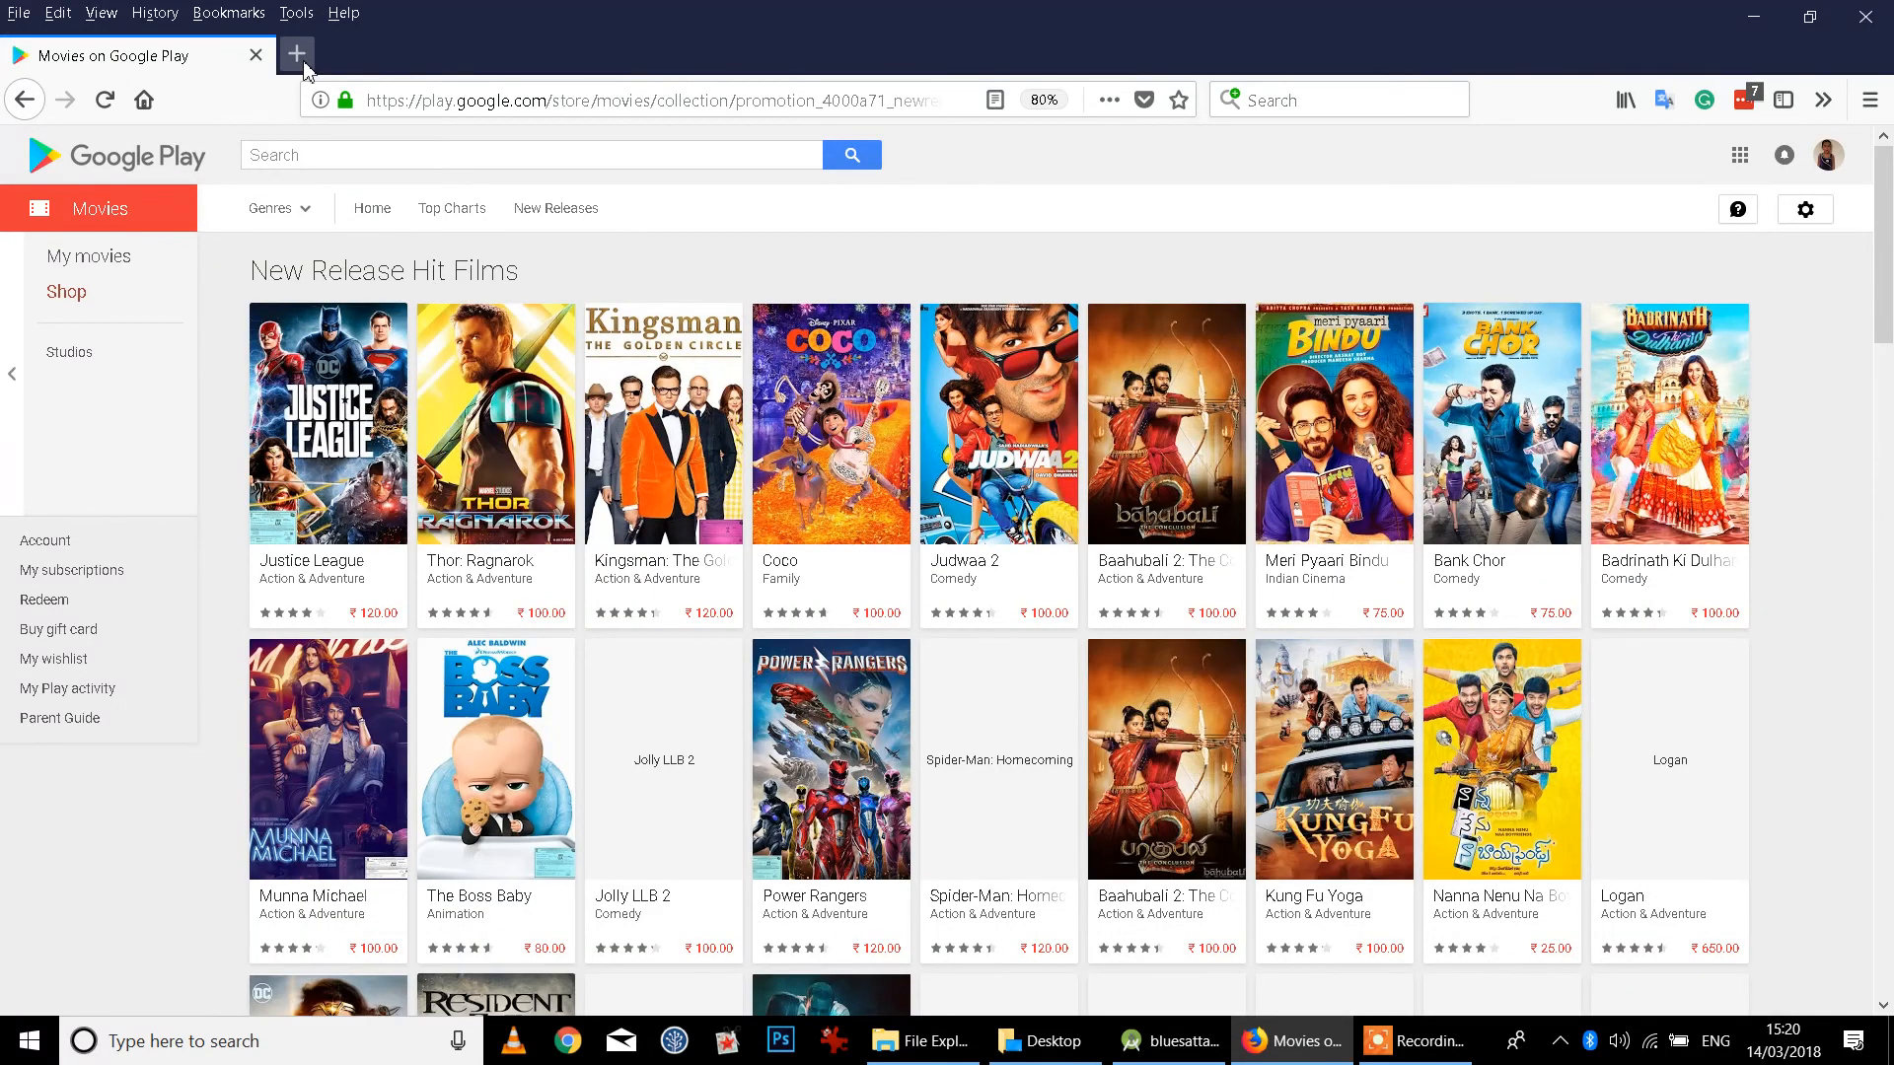
# Step: Open a new blank tab after the New Release Hit Films collection is loaded
pyautogui.click(298, 55)
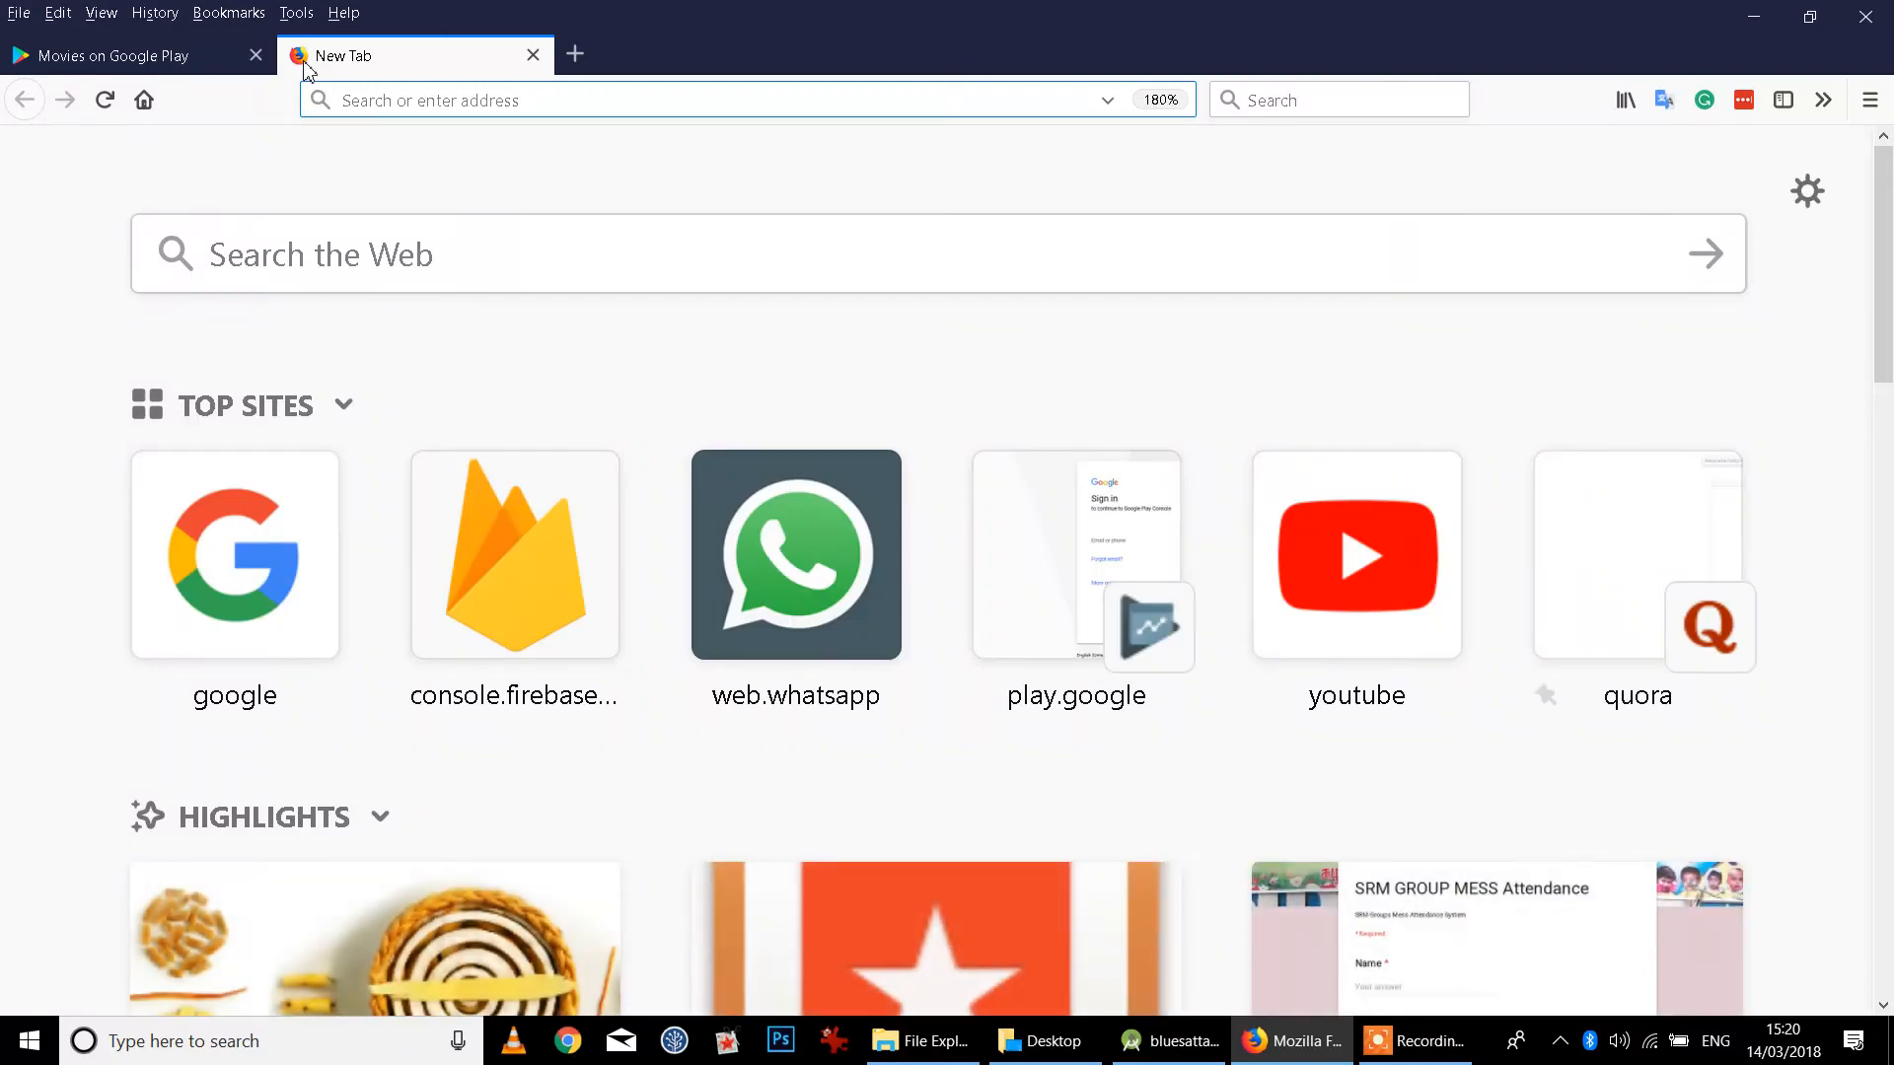